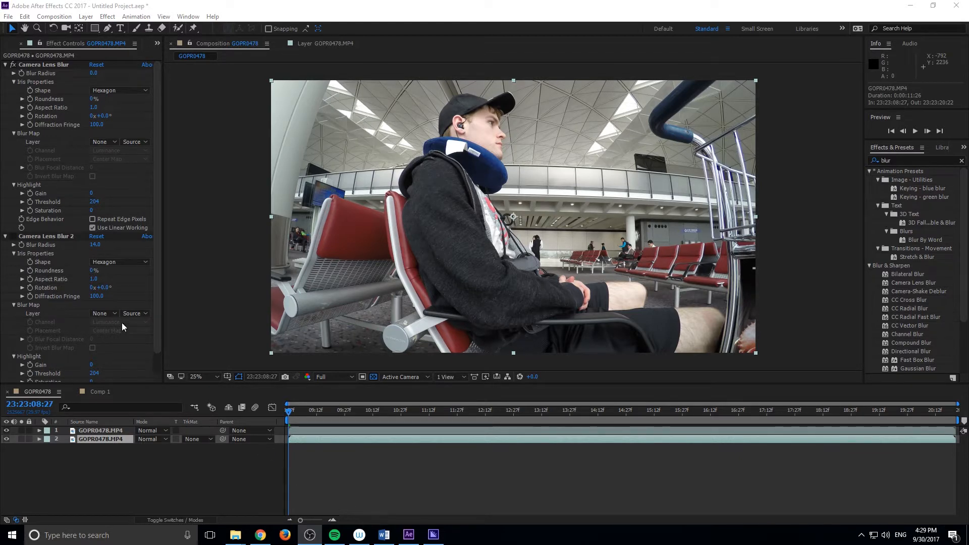
- Close the empty Comp 1 timeline, leaving the blurred GOPR0478 comp open
{"action": "left_click", "coordinate": [12, 237]}
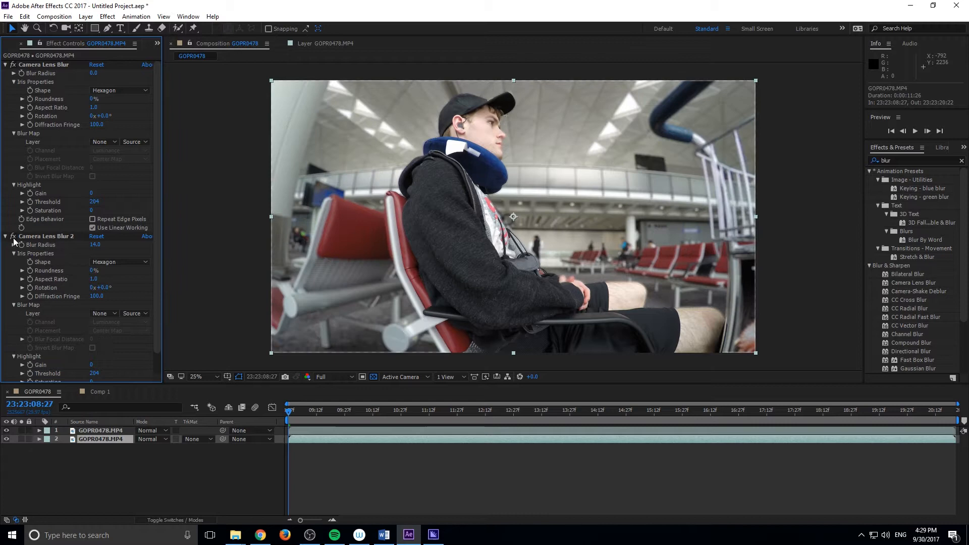
{"action": "mouse_move", "coordinate": [322, 281]}
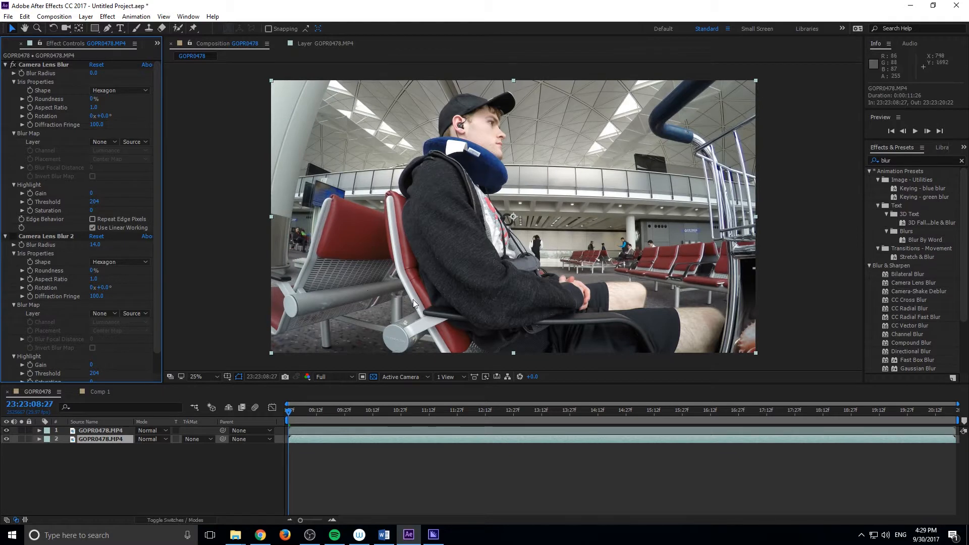
{"action": "mouse_move", "coordinate": [742, 312]}
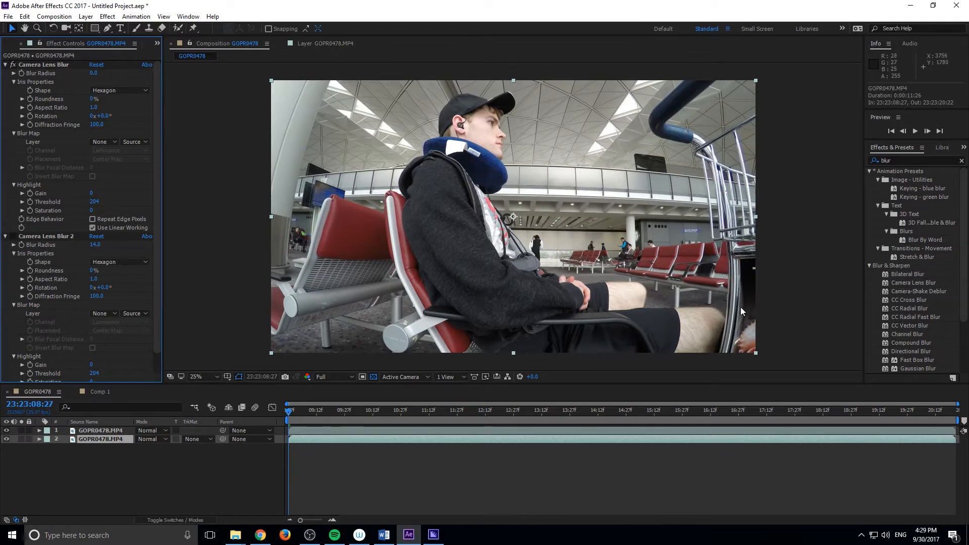
{"action": "mouse_move", "coordinate": [561, 165]}
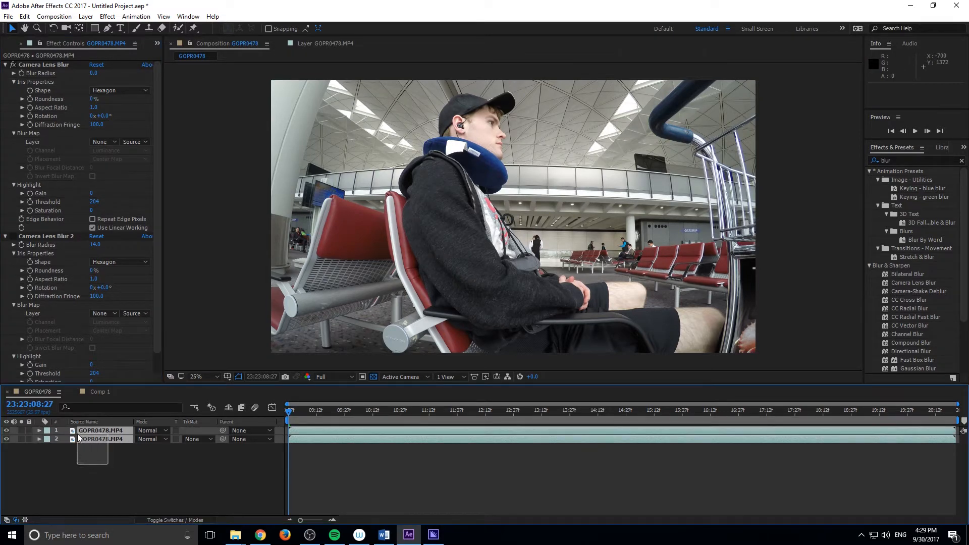
{"action": "left_click", "coordinate": [100, 391]}
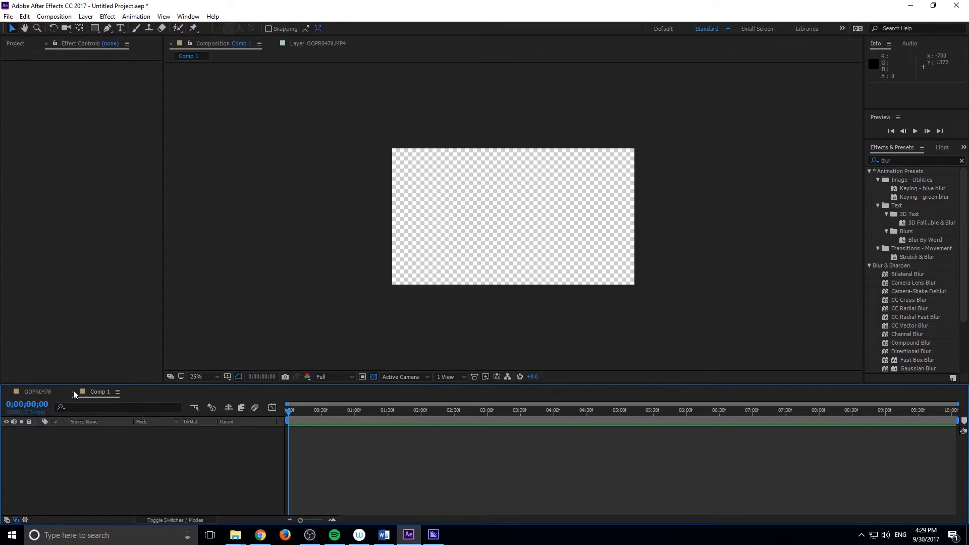
{"action": "left_click", "coordinate": [54, 16]}
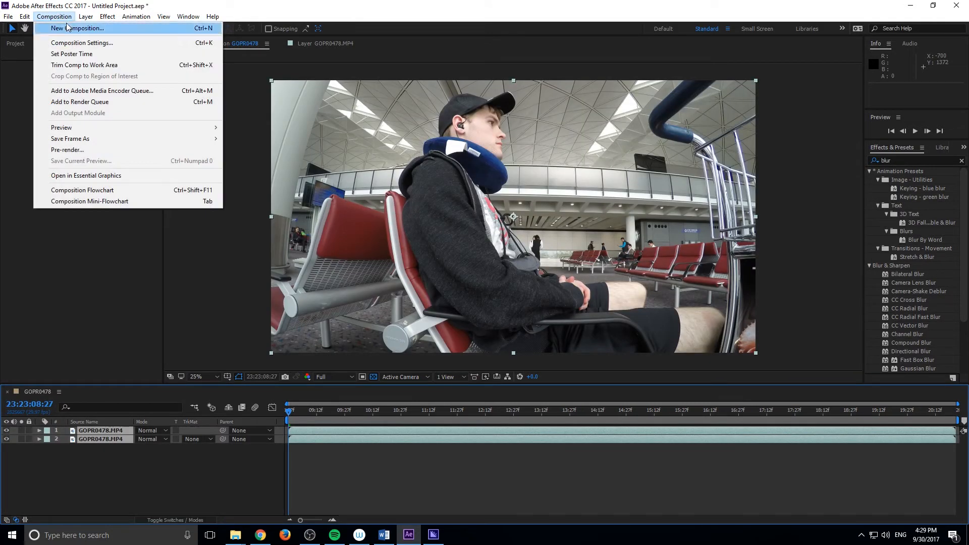
- Create a new 1920×1080 composition named DOF
{"action": "left_click", "coordinate": [79, 28]}
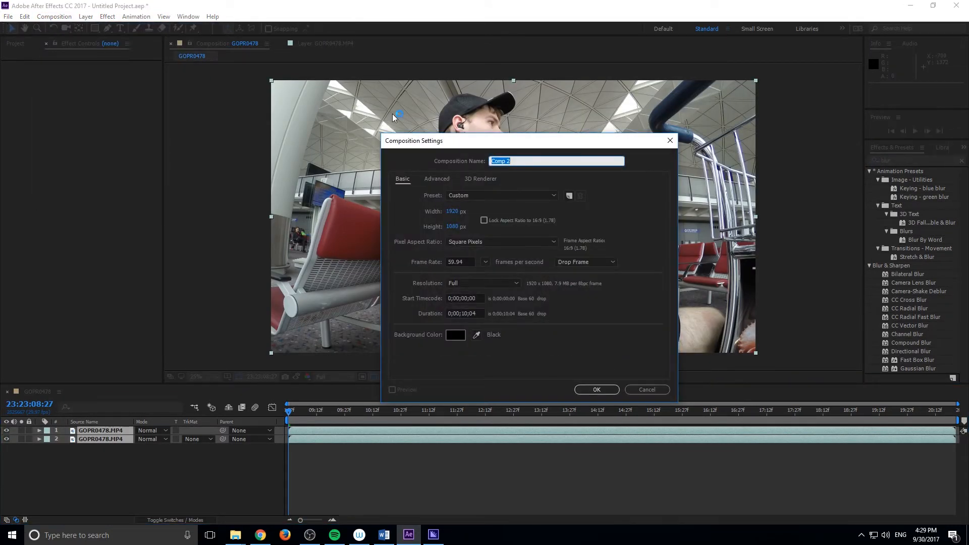
{"action": "type", "text": "DOF"}
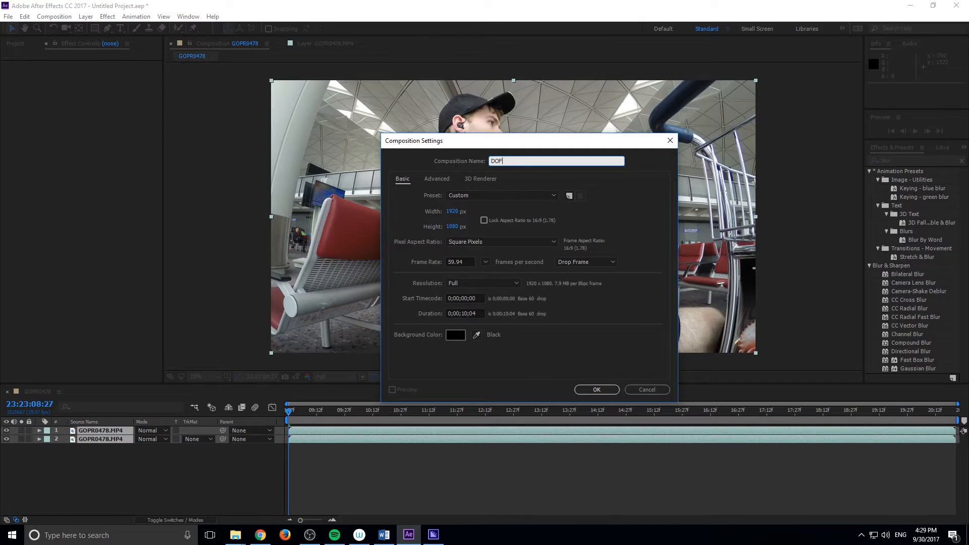
{"action": "mouse_move", "coordinate": [553, 349]}
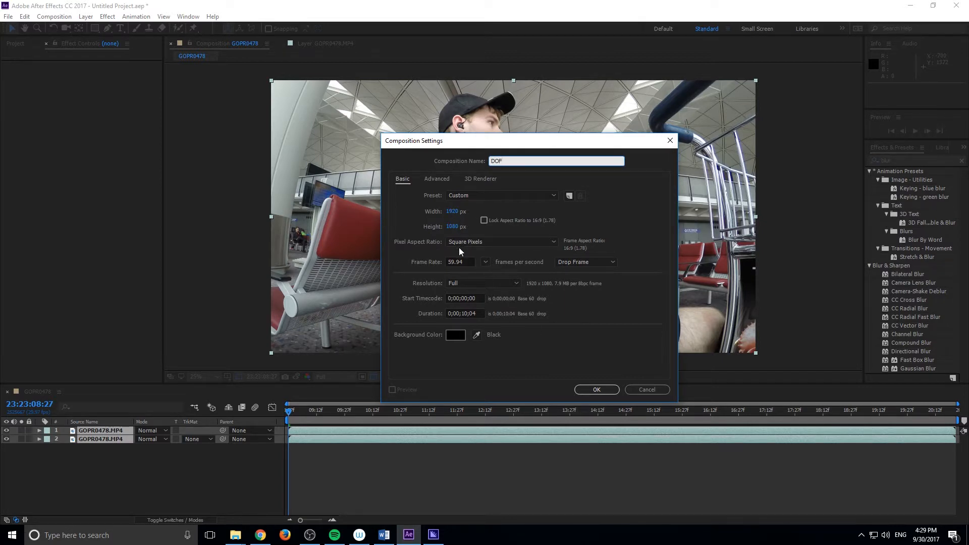
{"action": "left_click", "coordinate": [595, 390]}
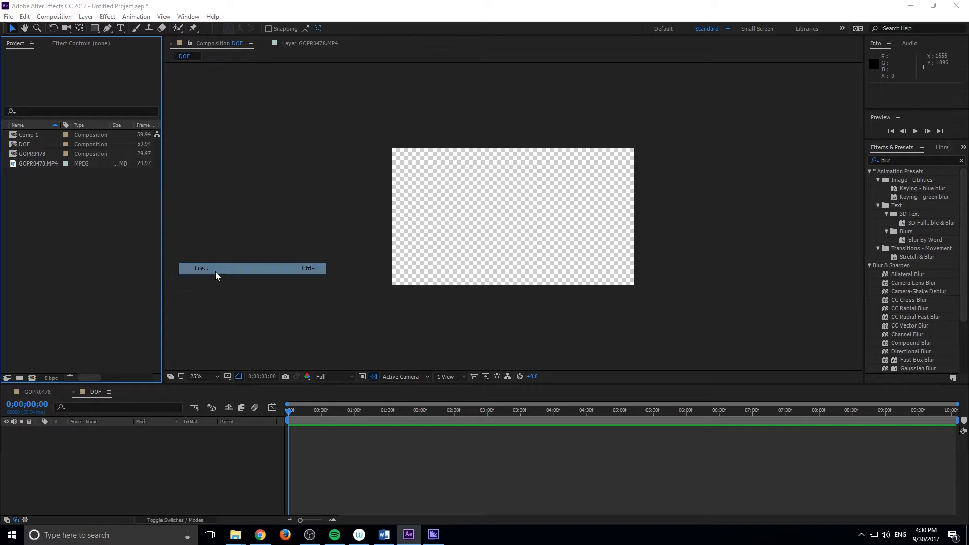
- Import Low-Res.mp4 into DOF and set the viewer zoom to 50%
{"action": "left_click", "coordinate": [201, 267]}
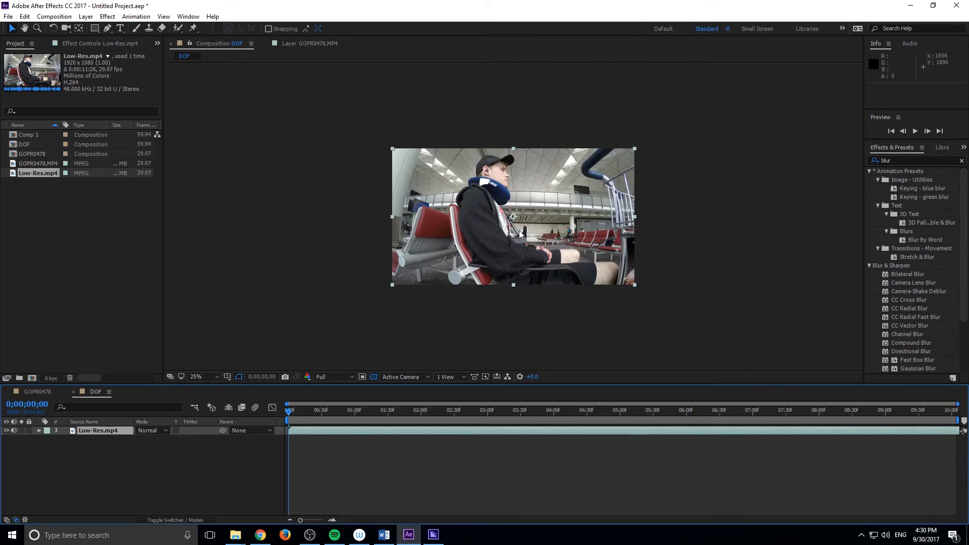
{"action": "left_click", "coordinate": [194, 376]}
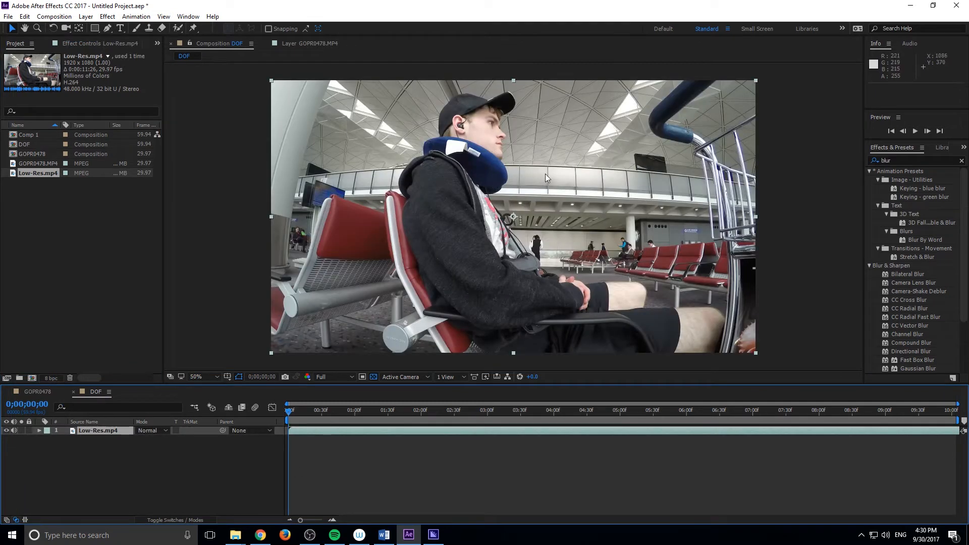
{"action": "mouse_move", "coordinate": [389, 391]}
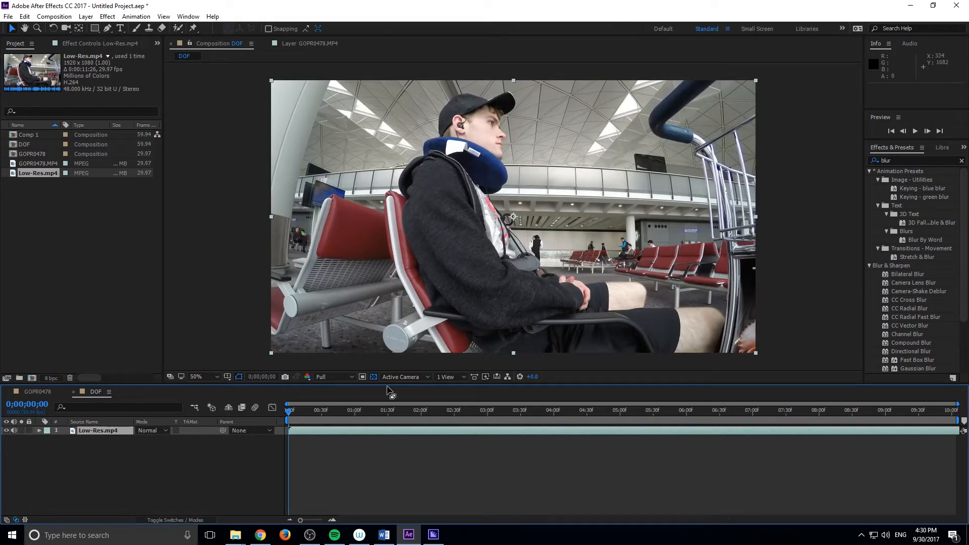
{"action": "mouse_move", "coordinate": [101, 405]}
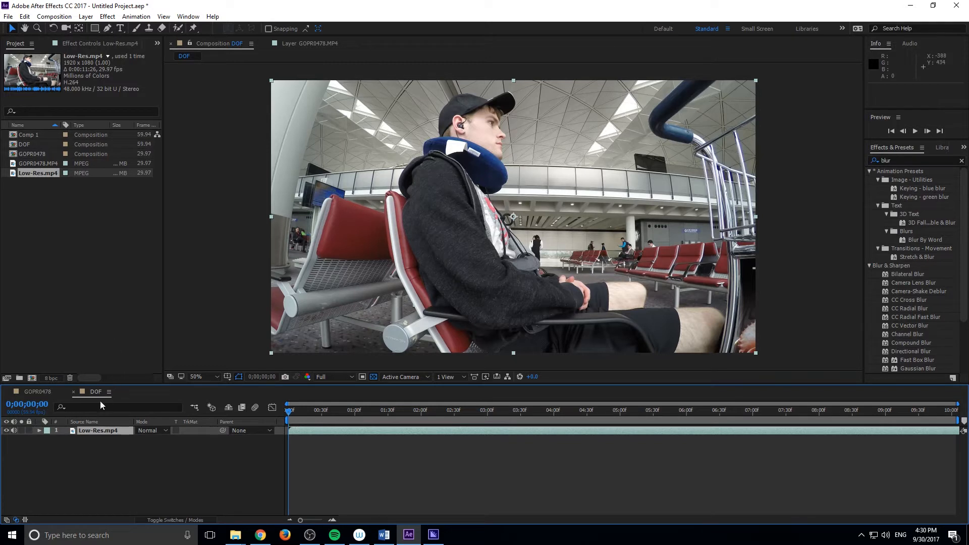
{"action": "mouse_move", "coordinate": [183, 28]}
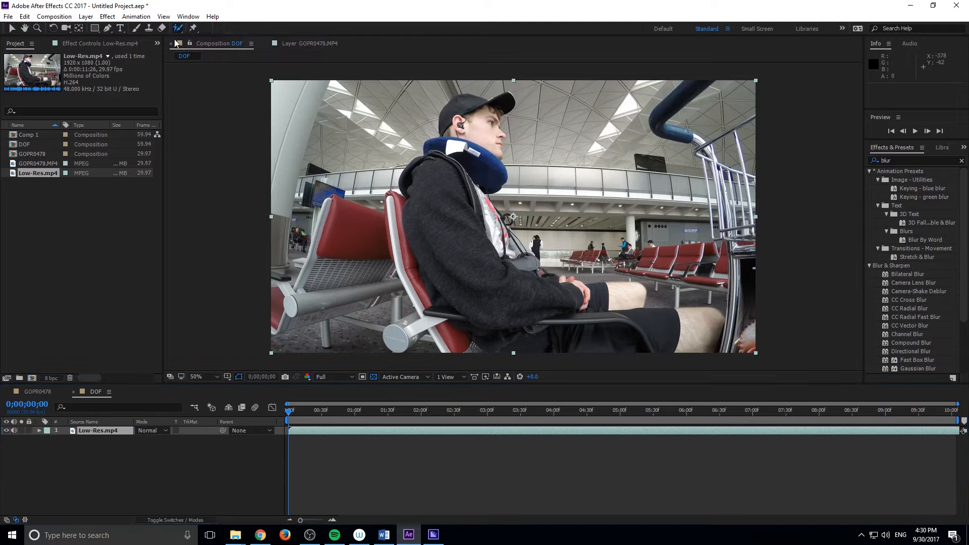
{"action": "mouse_move", "coordinate": [468, 173]}
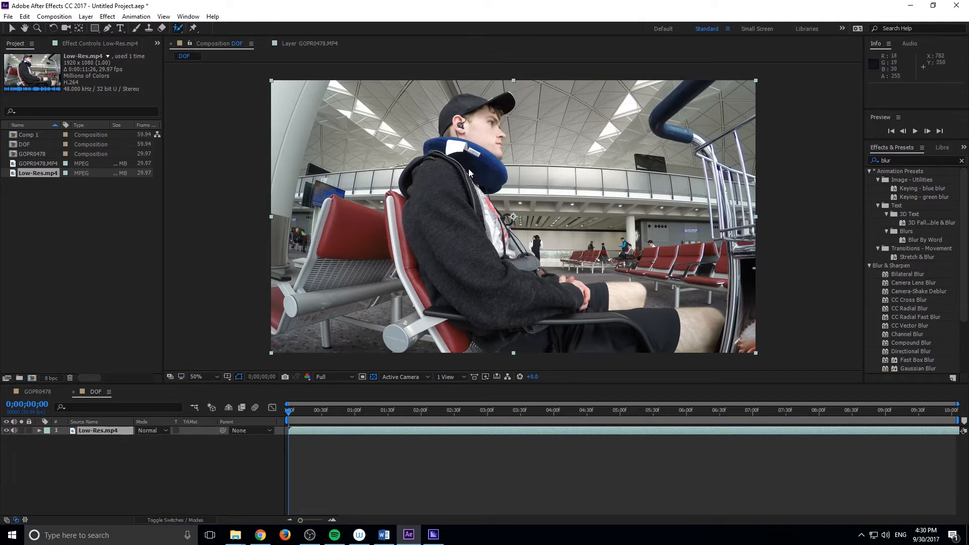
{"action": "mouse_move", "coordinate": [172, 352]}
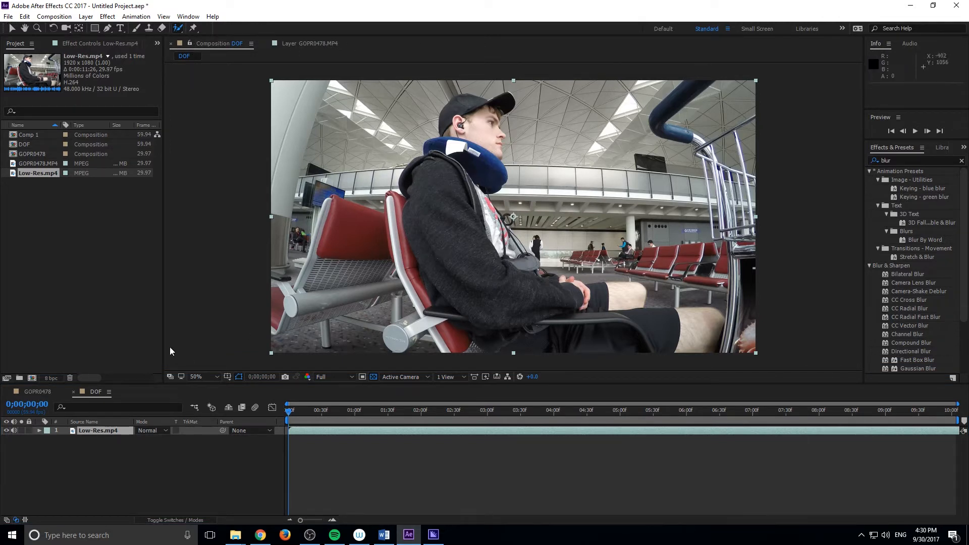
{"action": "mouse_move", "coordinate": [89, 231]}
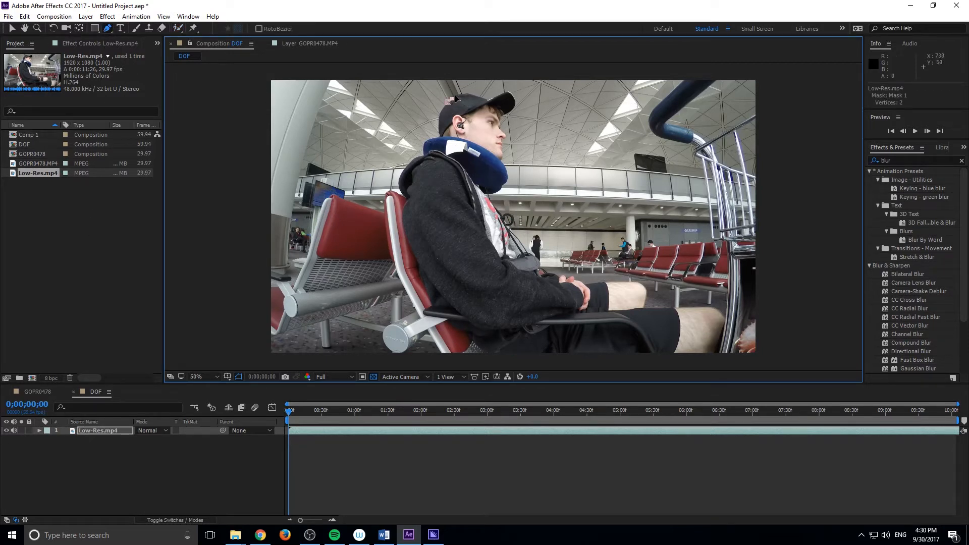
{"action": "left_click", "coordinate": [477, 100]}
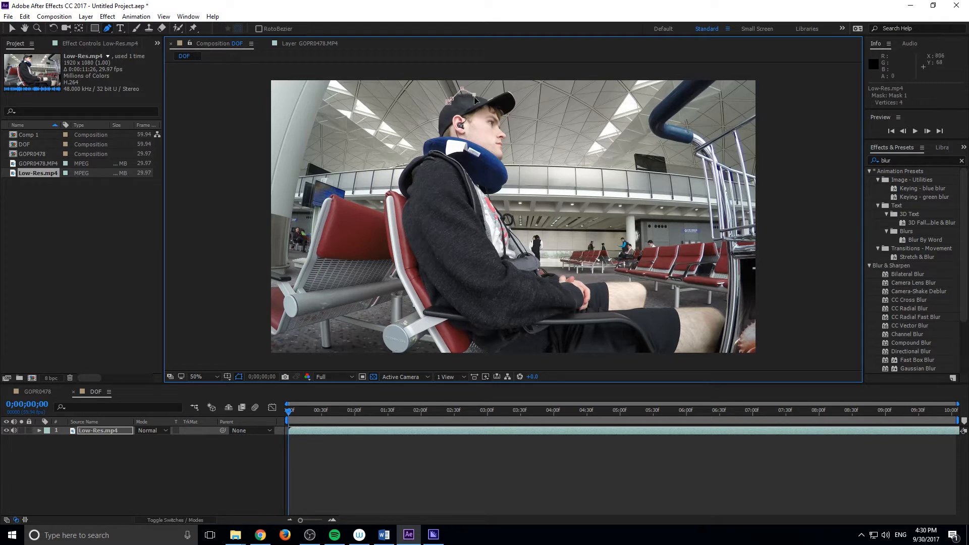
{"action": "mouse_move", "coordinate": [460, 336]}
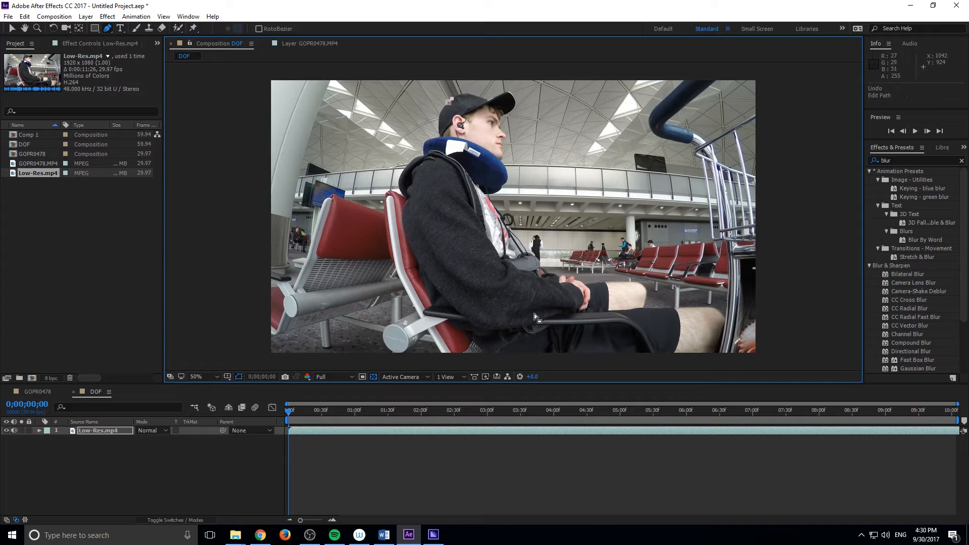
{"action": "left_click", "coordinate": [461, 147]}
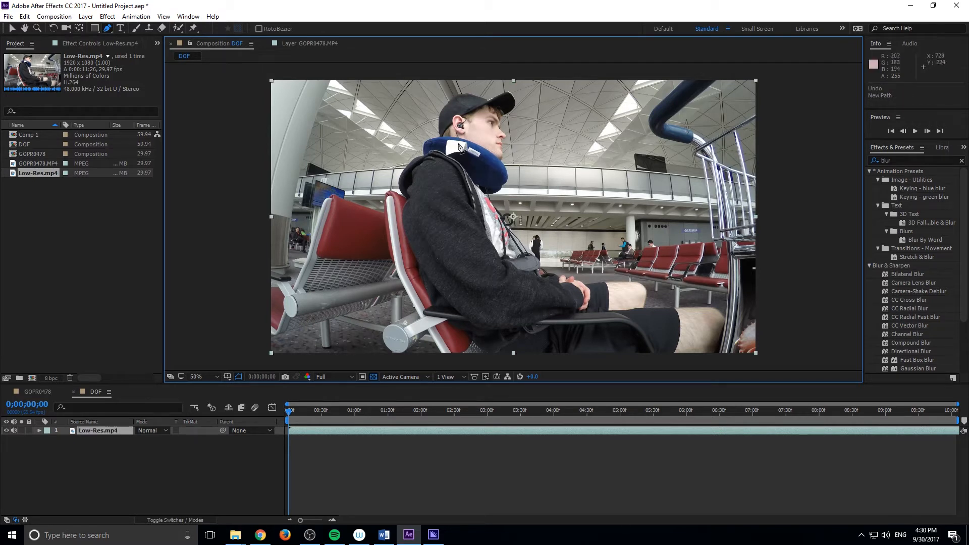
{"action": "mouse_move", "coordinate": [538, 275]}
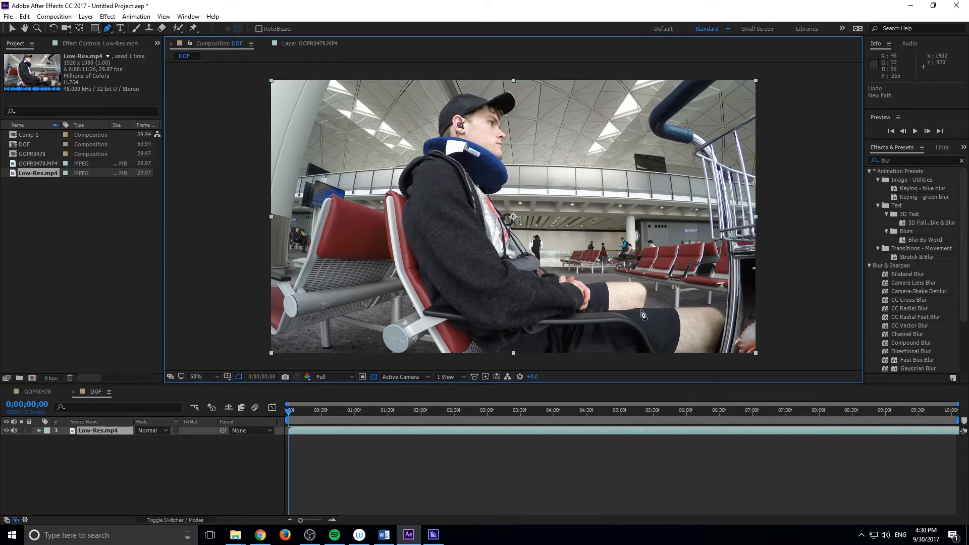
{"action": "mouse_move", "coordinate": [17, 265]}
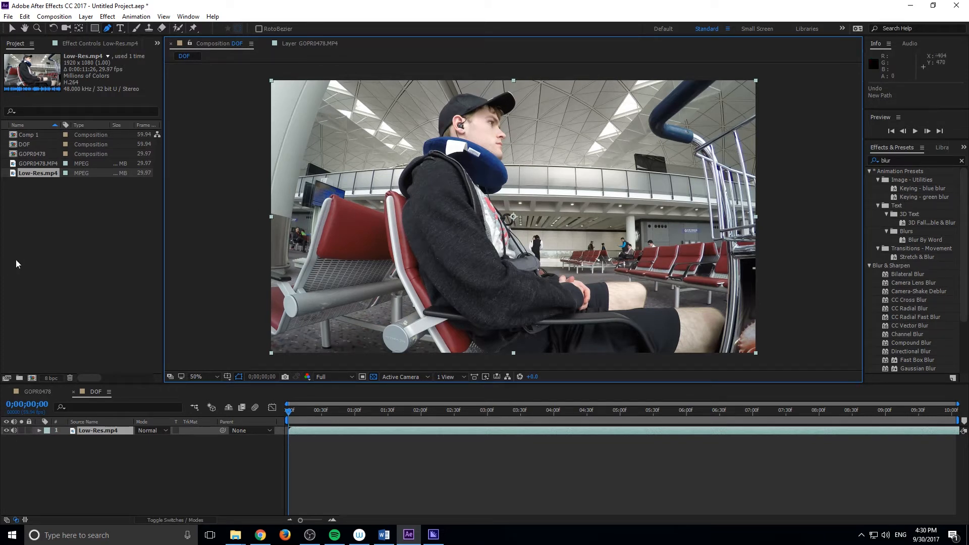
{"action": "mouse_move", "coordinate": [147, 46]}
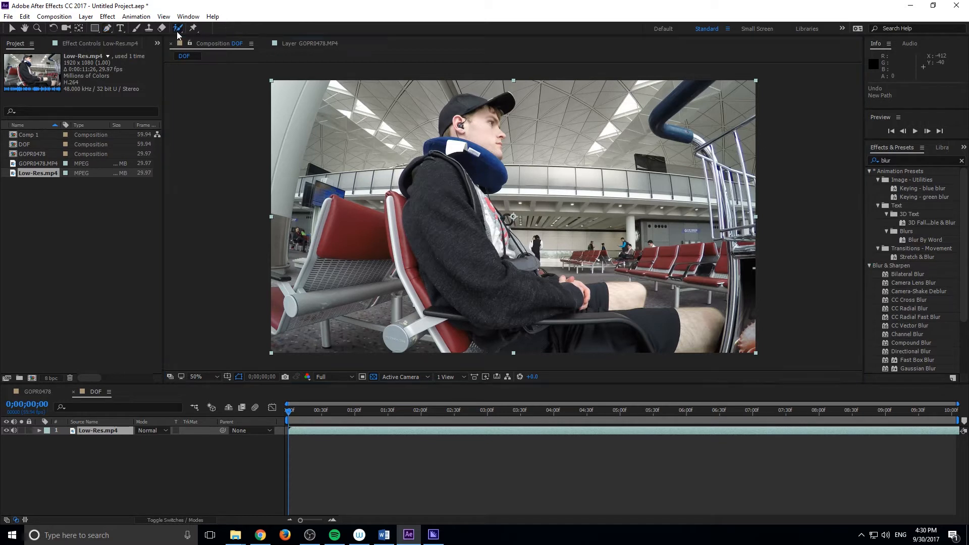
{"action": "mouse_move", "coordinate": [460, 130]}
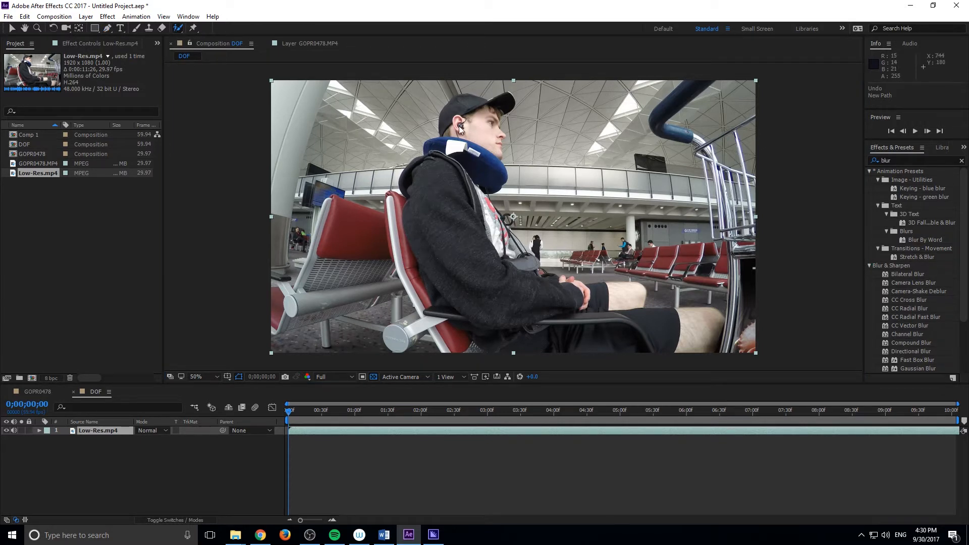
{"action": "mouse_move", "coordinate": [689, 347]}
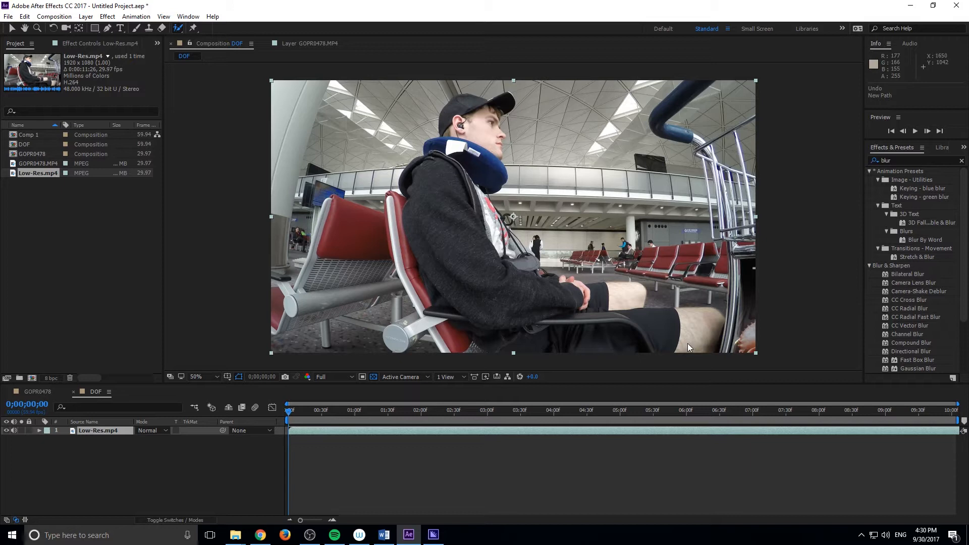
{"action": "mouse_move", "coordinate": [618, 289]}
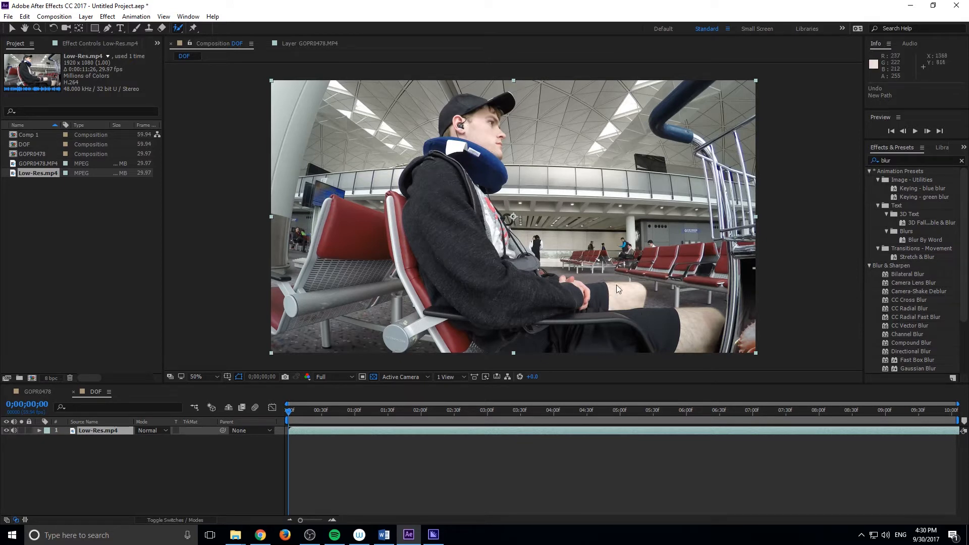
{"action": "mouse_move", "coordinate": [628, 302]}
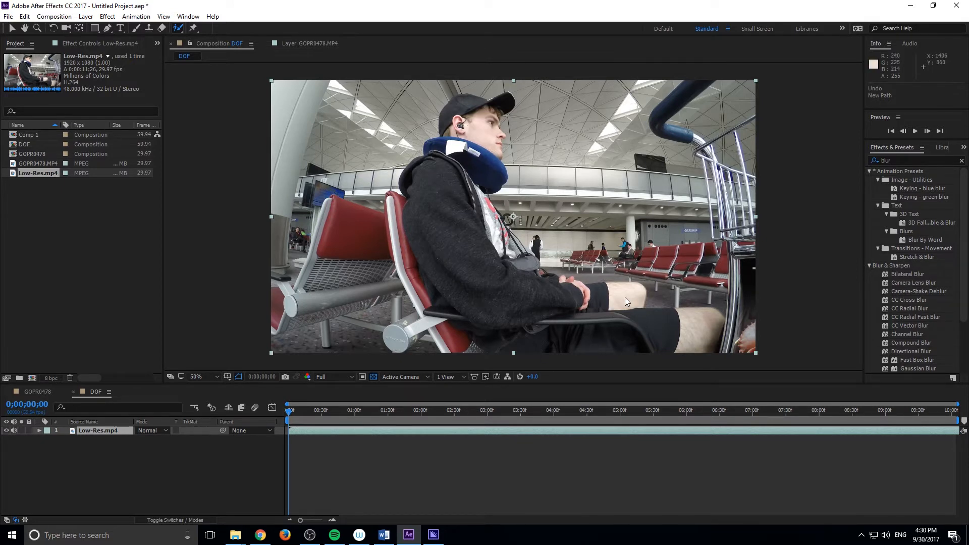
{"action": "mouse_move", "coordinate": [624, 278]}
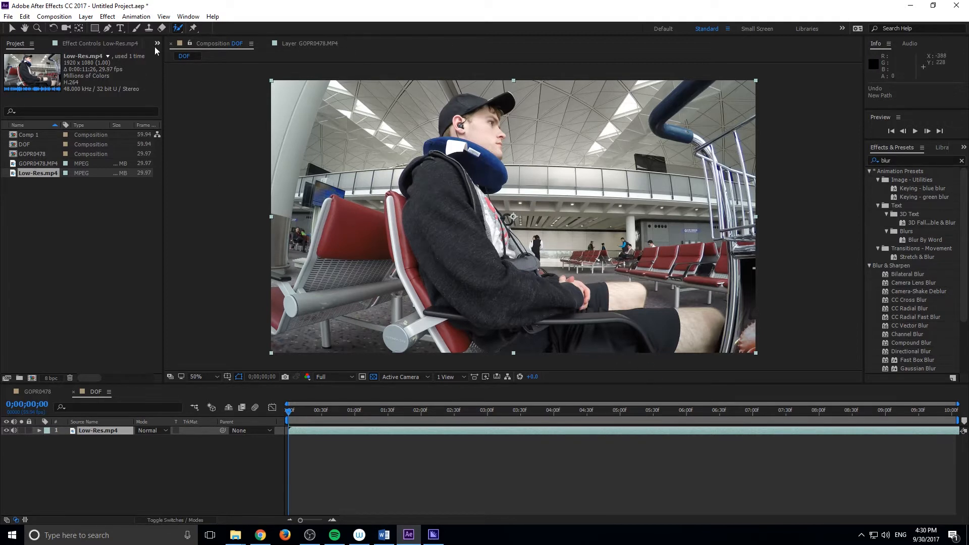
{"action": "mouse_move", "coordinate": [178, 29]}
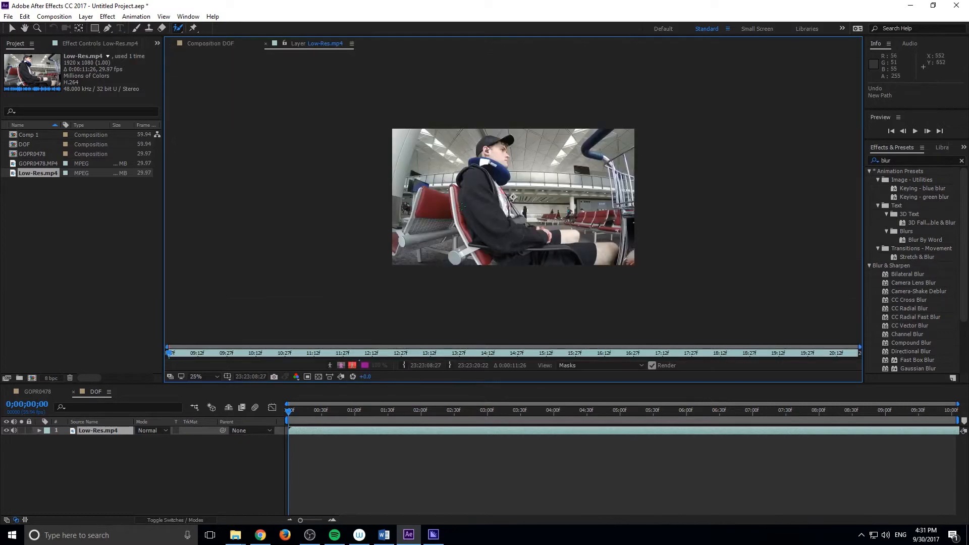
- Paint Roto Brush foreground strokes over the seated man on the opening frame
{"action": "left_click", "coordinate": [203, 377]}
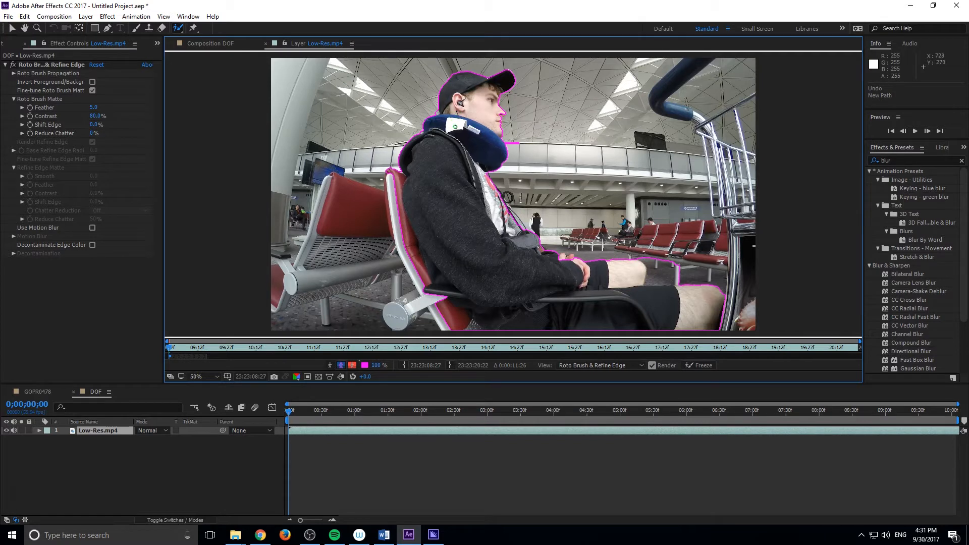
{"action": "mouse_move", "coordinate": [444, 176]}
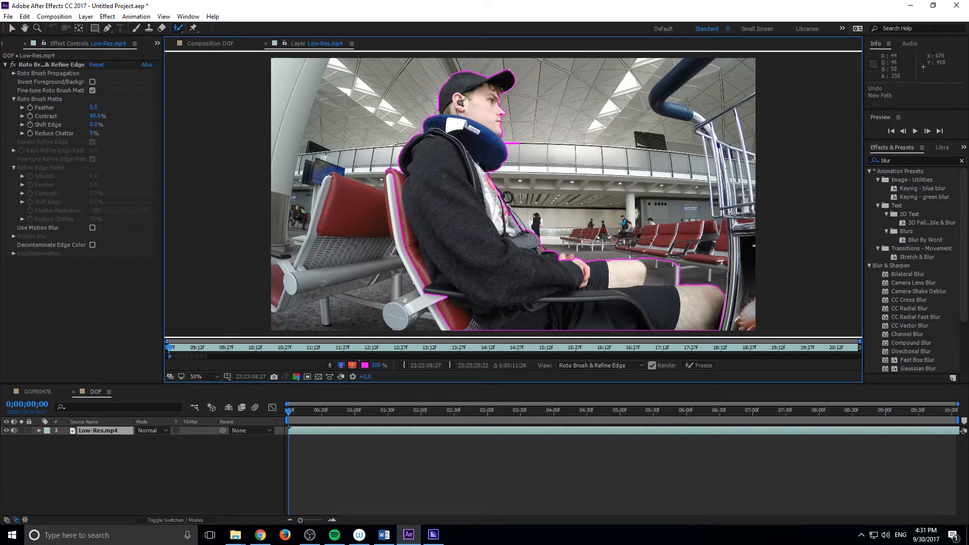
{"action": "mouse_move", "coordinate": [461, 121]}
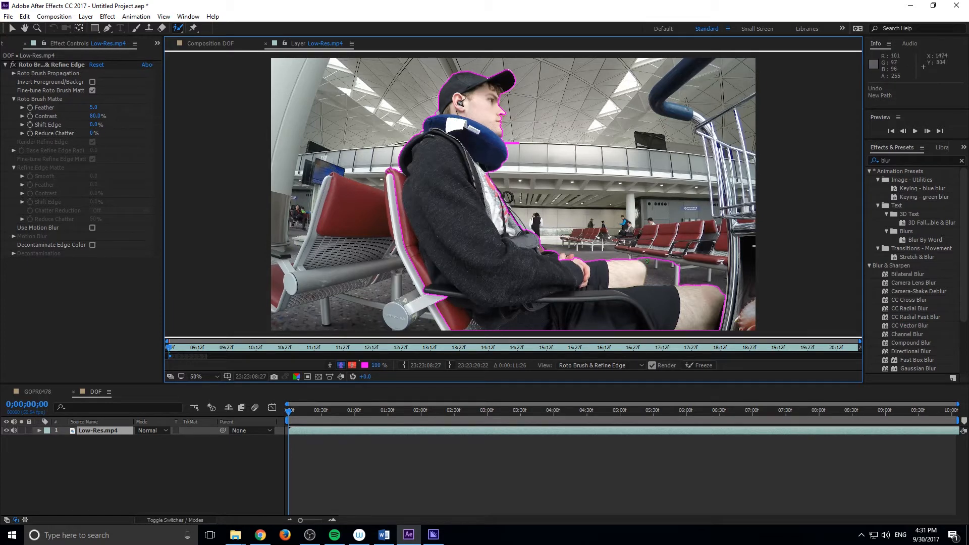
{"action": "mouse_move", "coordinate": [663, 275]}
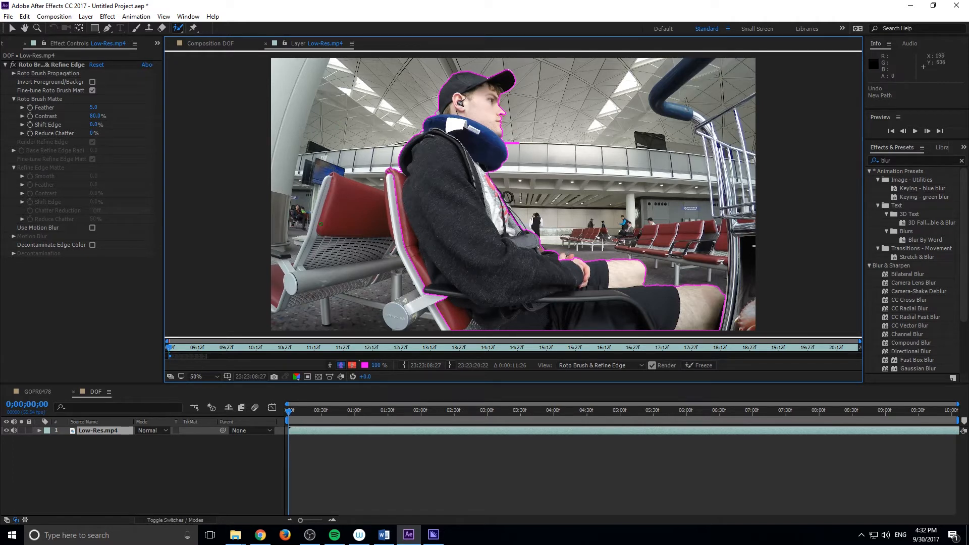
{"action": "mouse_move", "coordinate": [405, 386]}
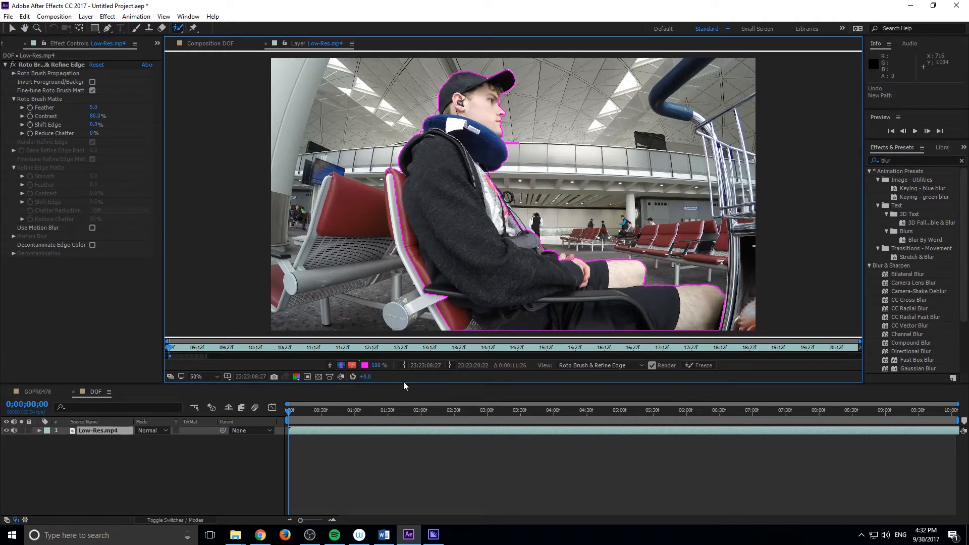
- Step forward two frames so the roto outline propagates as the man turns
{"action": "left_click", "coordinate": [928, 131]}
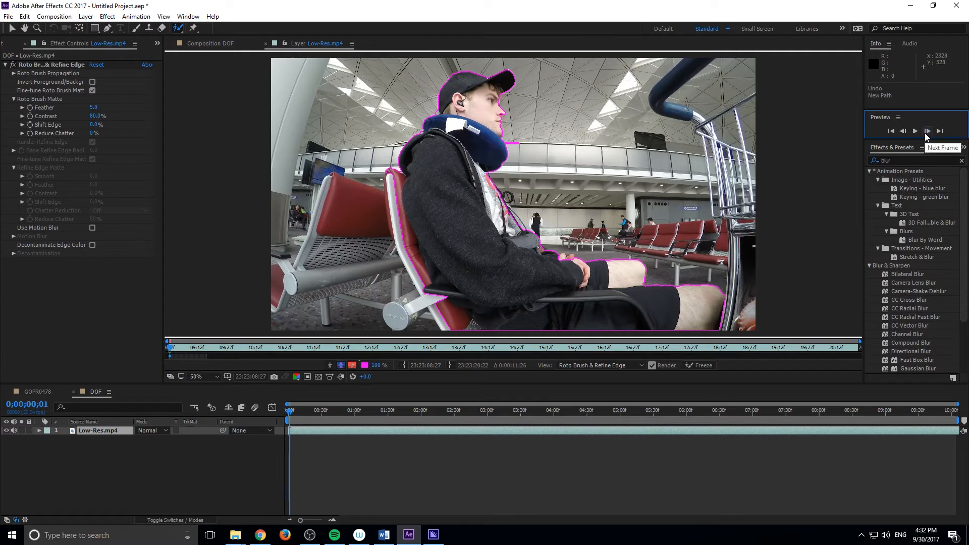
{"action": "left_click", "coordinate": [927, 131]}
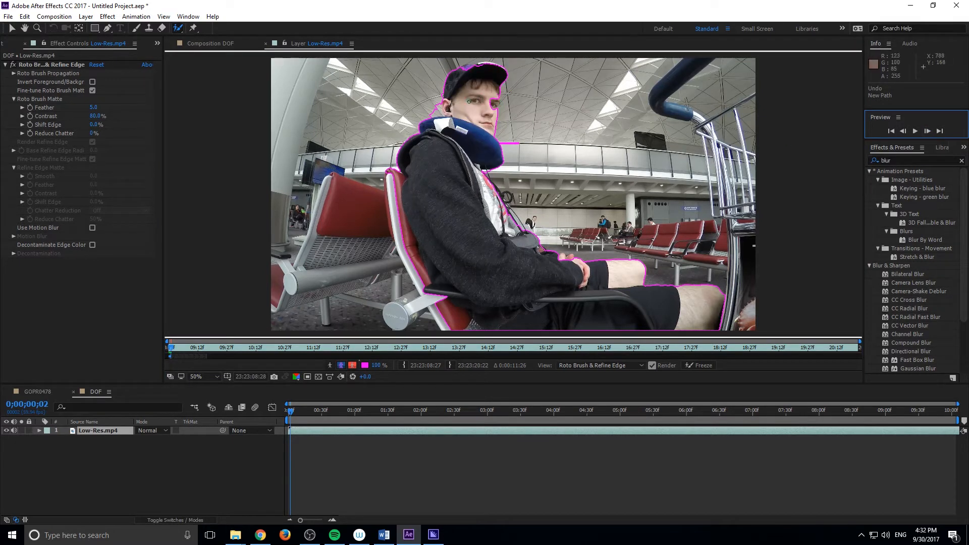
{"action": "mouse_move", "coordinate": [435, 100]}
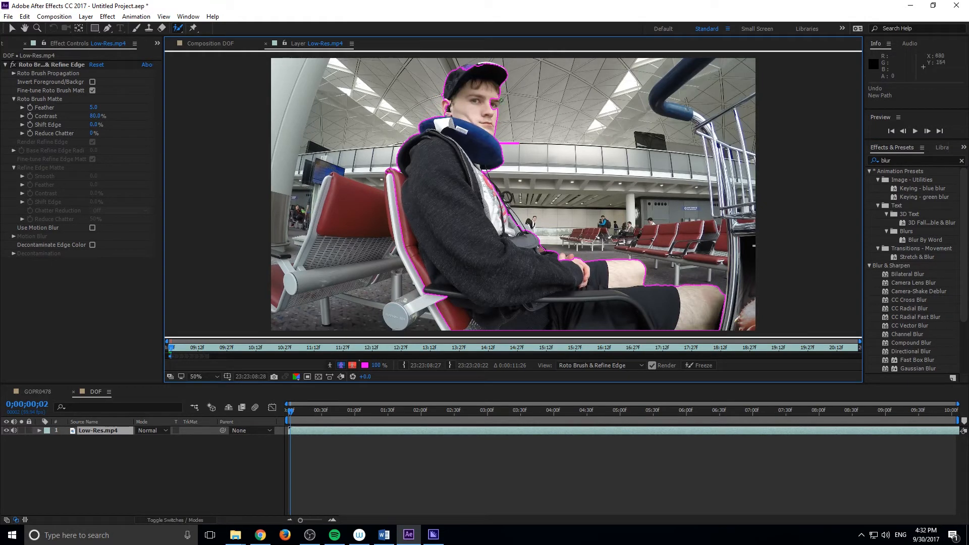
{"action": "mouse_move", "coordinate": [517, 141]}
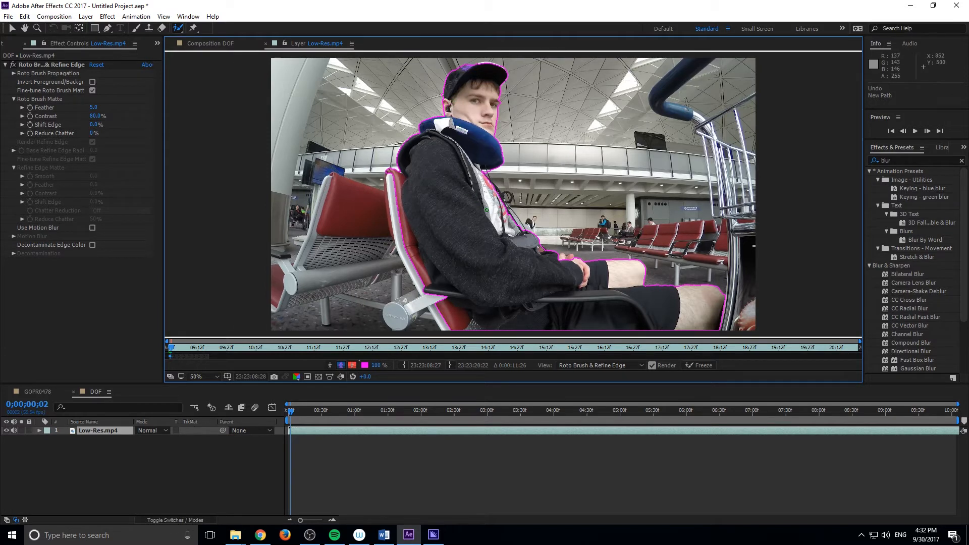
{"action": "mouse_move", "coordinate": [458, 229]}
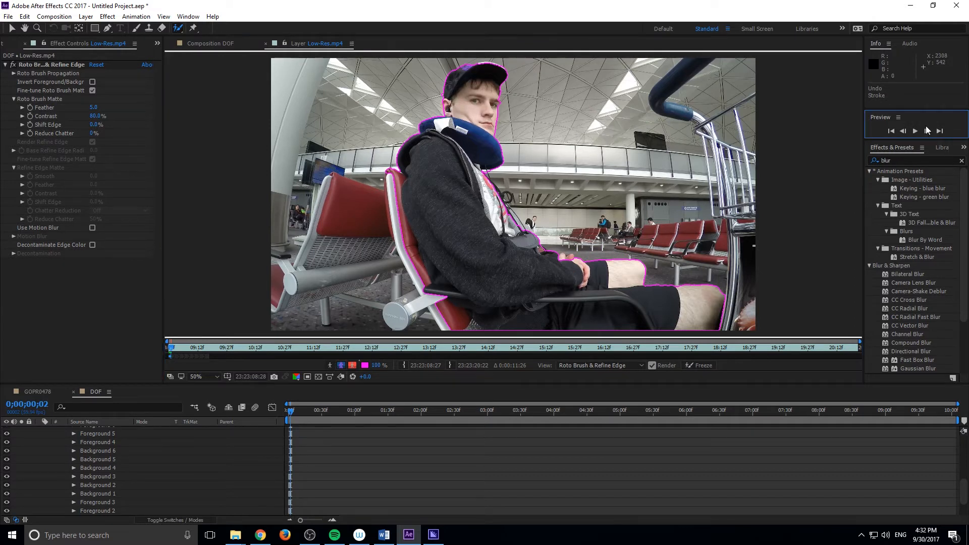
- Step to the next frame and add a correction stroke where the matte slips
{"action": "left_click", "coordinate": [926, 130]}
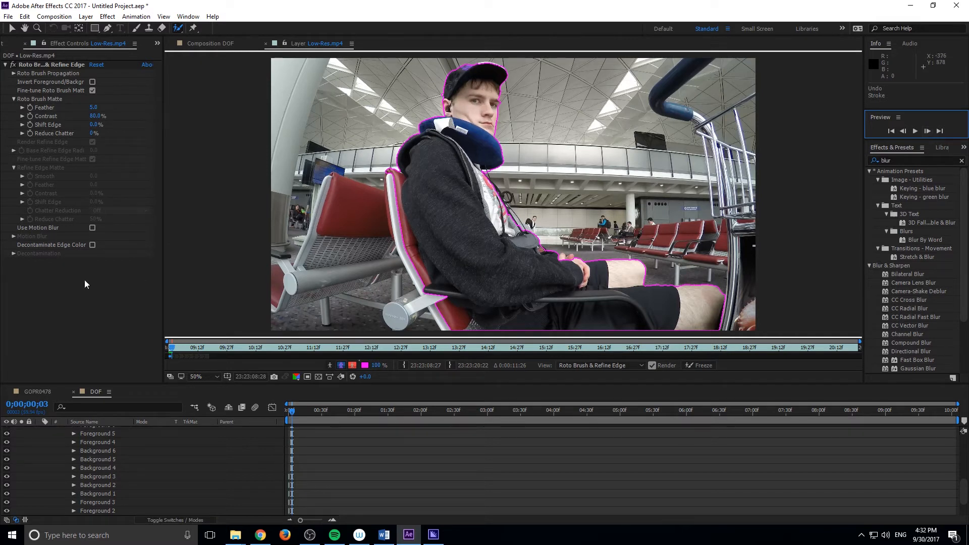
{"action": "left_click", "coordinate": [179, 347]}
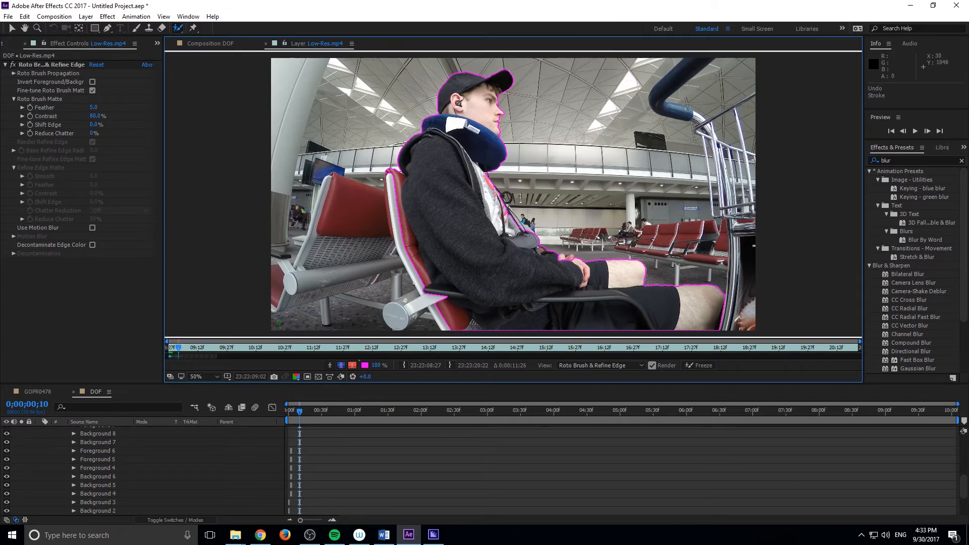
{"action": "mouse_move", "coordinate": [176, 347]}
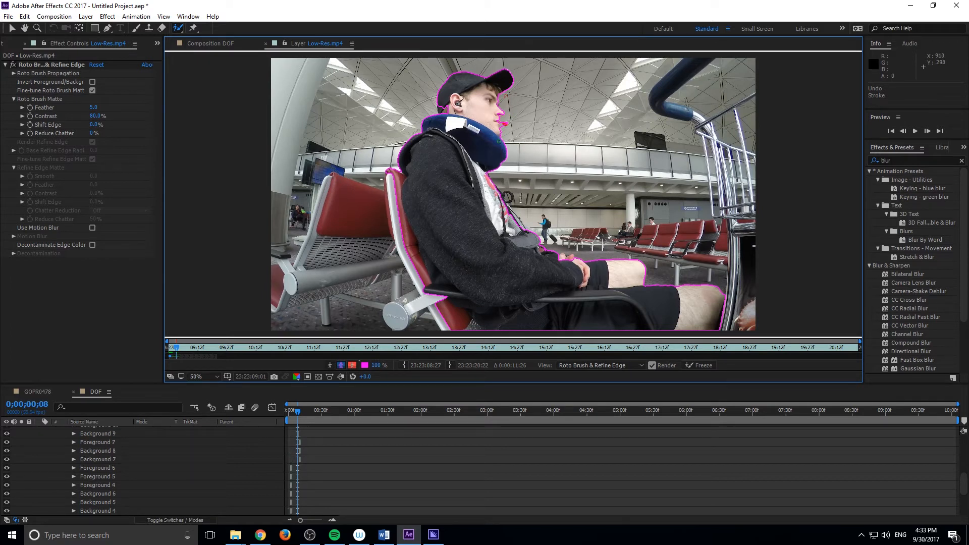
{"action": "mouse_move", "coordinate": [181, 357]}
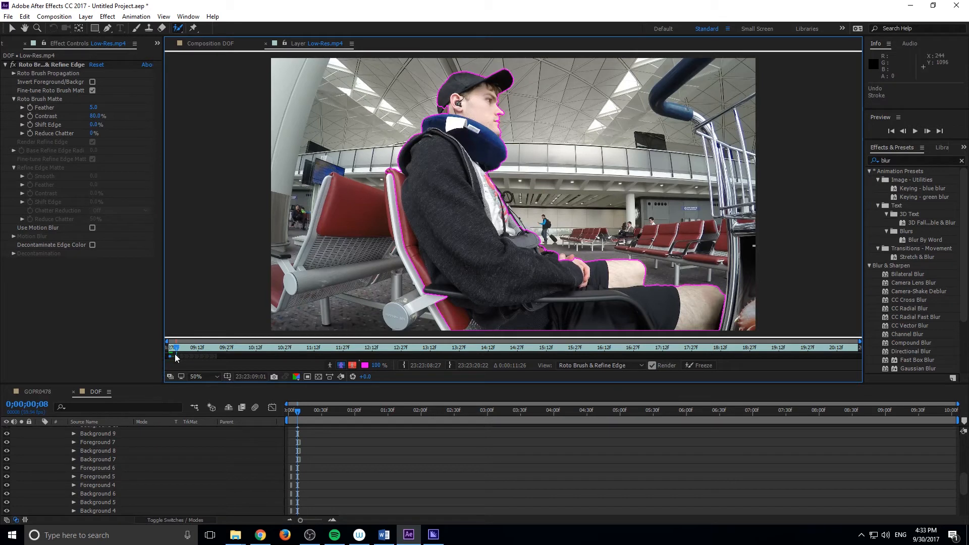
{"action": "mouse_move", "coordinate": [176, 352]}
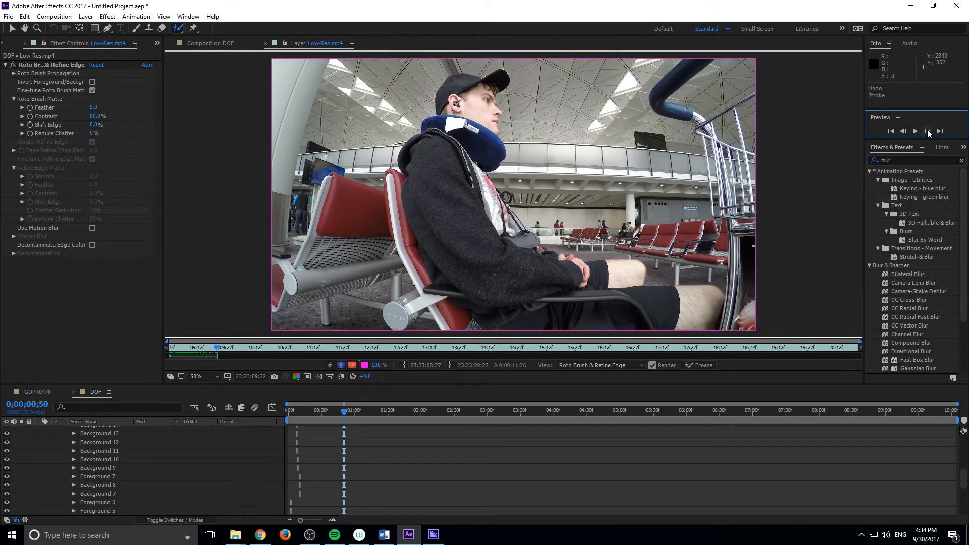
- Step back one frame to land on about frame 49 after propagating the outline
{"action": "left_click", "coordinate": [903, 130]}
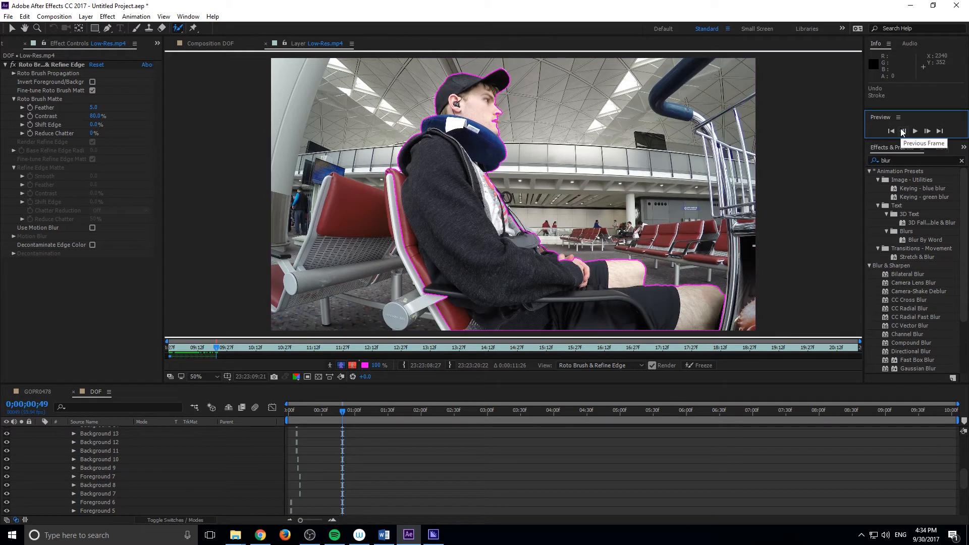
{"action": "mouse_move", "coordinate": [519, 254]}
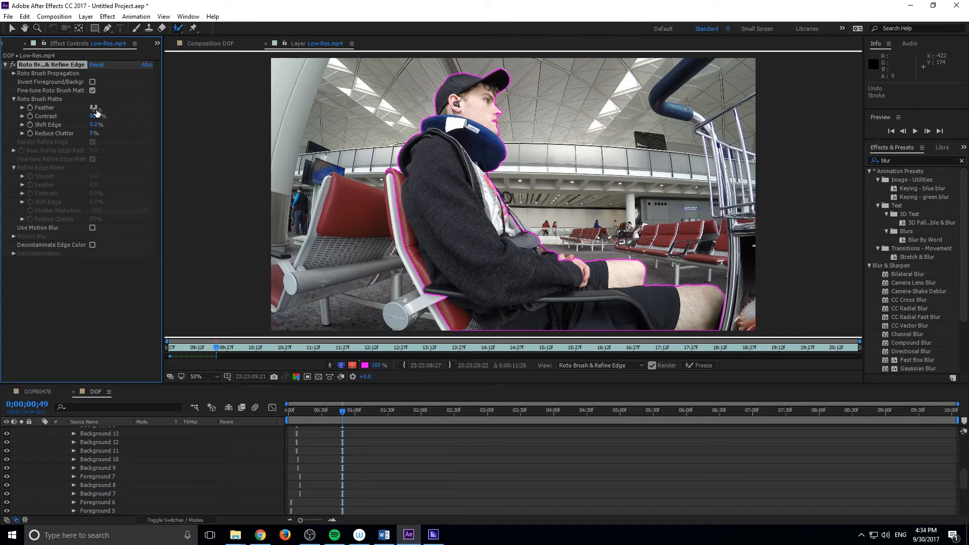
- Raise the roto matte Feather toward 39.6 while viewing the cut-out man in the composition
{"action": "left_click_drag", "start_coordinate": [94, 107], "coordinate": [104, 107]}
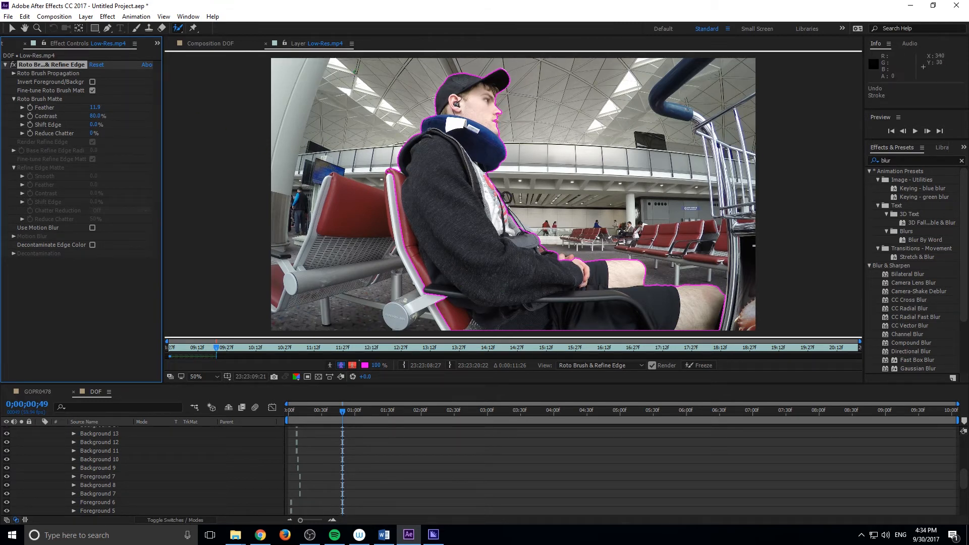
{"action": "left_click", "coordinate": [12, 236]}
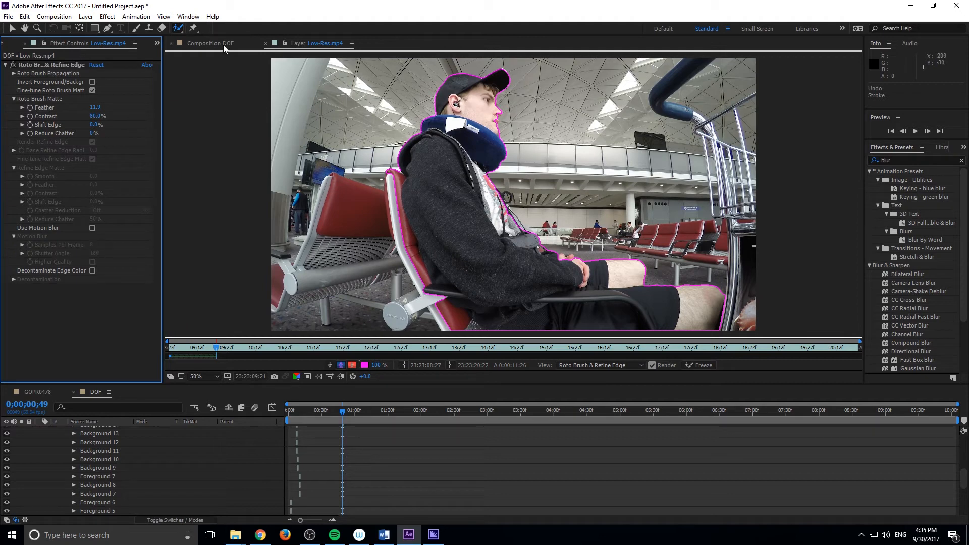
{"action": "left_click", "coordinate": [212, 44]}
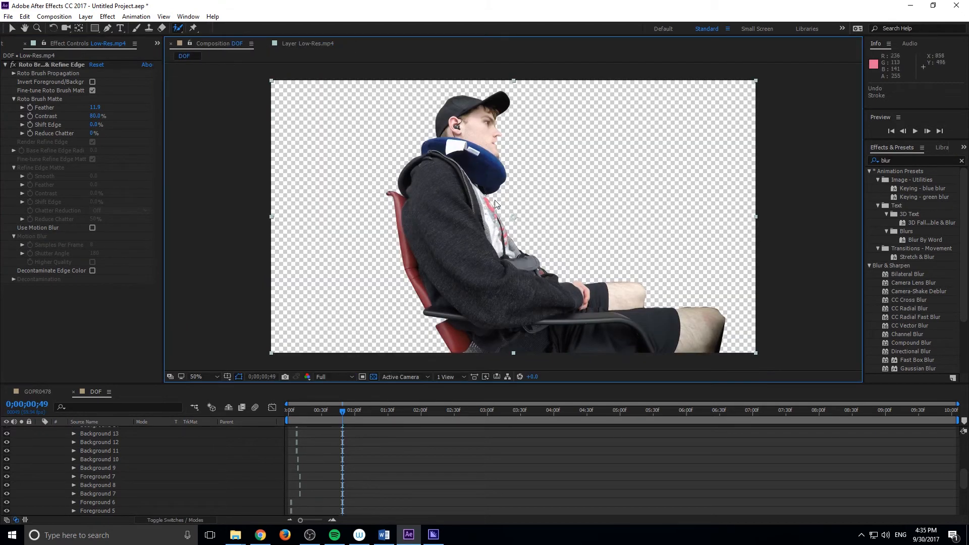
{"action": "mouse_move", "coordinate": [255, 220]}
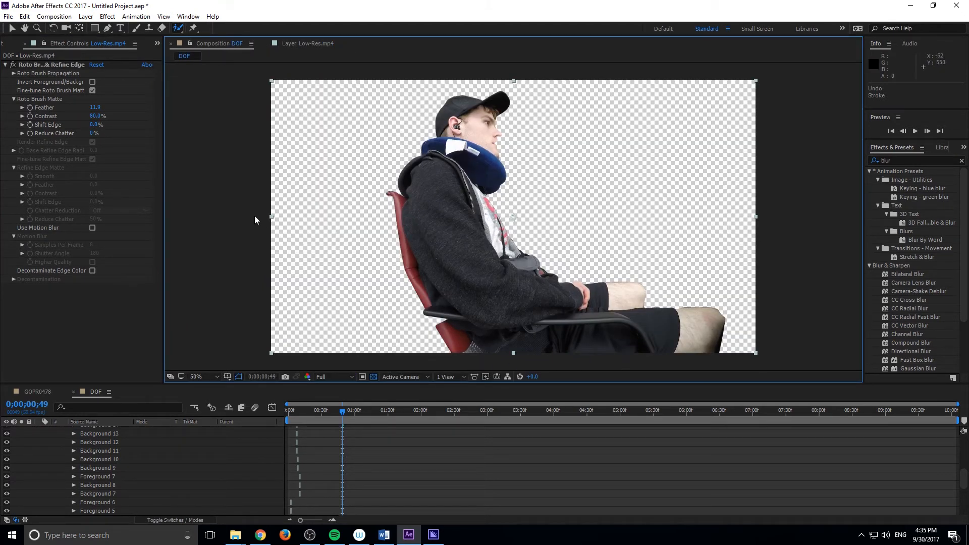
{"action": "left_click_drag", "start_coordinate": [95, 107], "coordinate": [123, 107]}
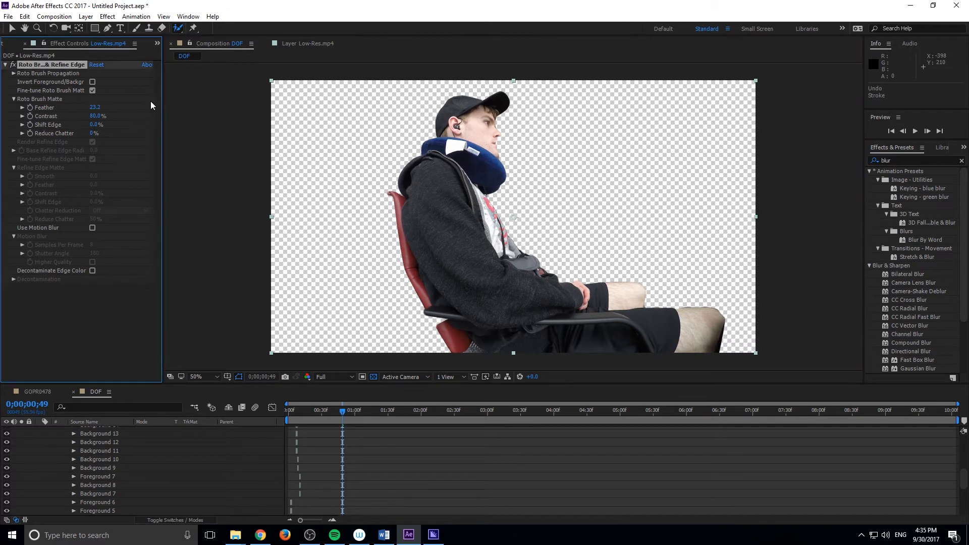
{"action": "left_click", "coordinate": [96, 107]}
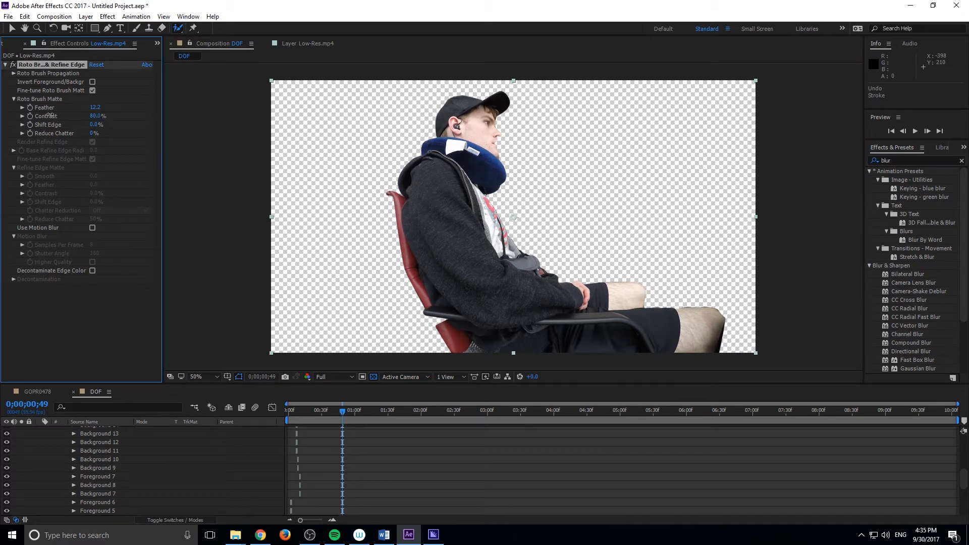
{"action": "left_click_drag", "start_coordinate": [96, 107], "coordinate": [124, 107]}
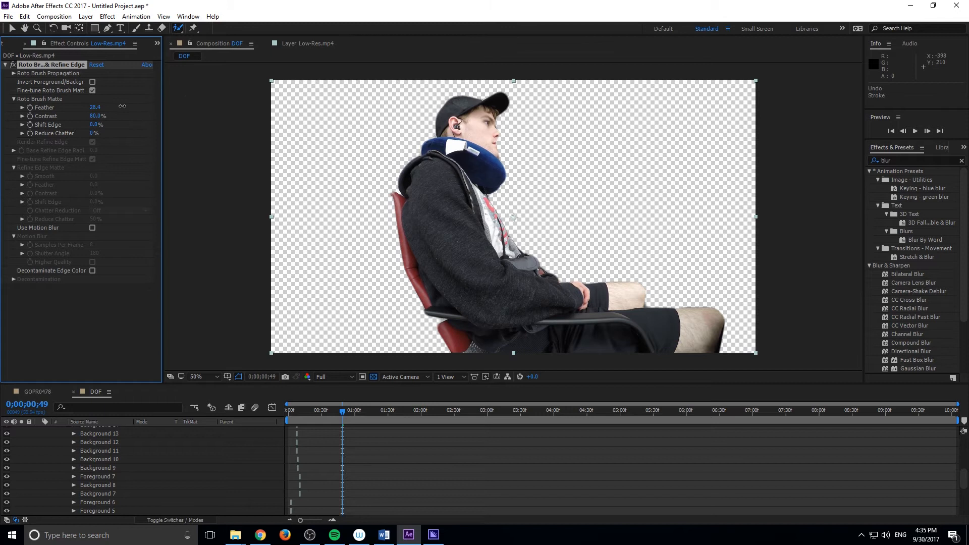
- Fine-tune the matte feather and edge spread, ending with Shift Edge 83%
{"action": "left_click_drag", "start_coordinate": [96, 107], "coordinate": [99, 107]}
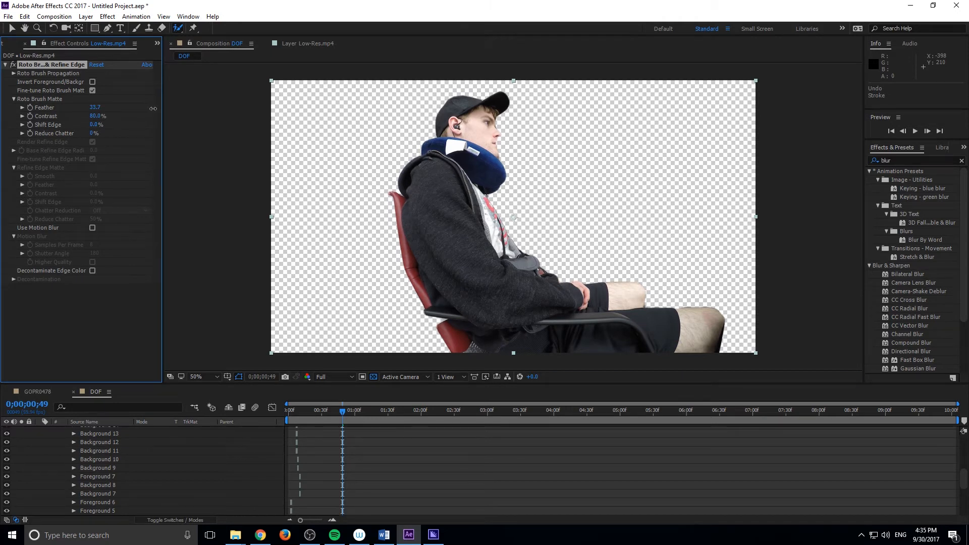
{"action": "left_click_drag", "start_coordinate": [96, 107], "coordinate": [86, 107]}
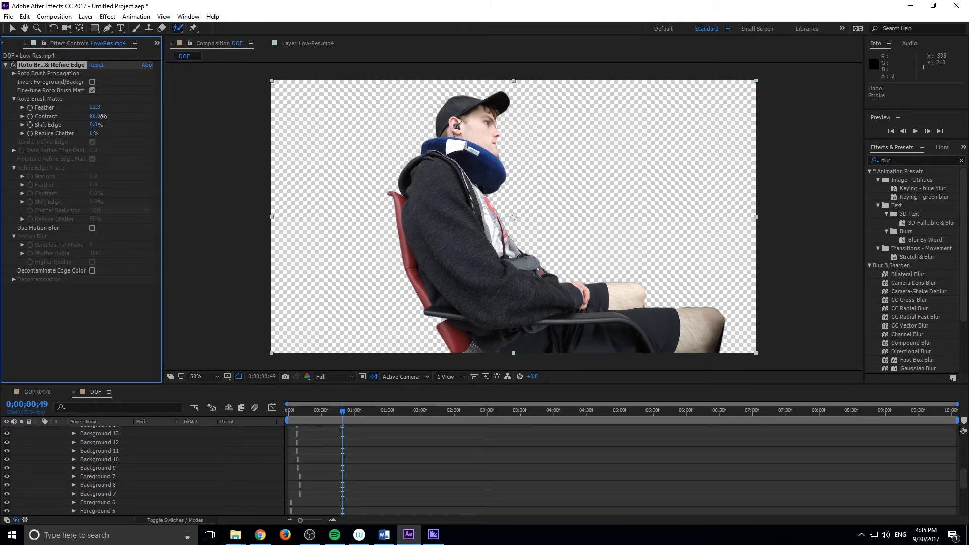
{"action": "left_click_drag", "start_coordinate": [99, 107], "coordinate": [94, 107]}
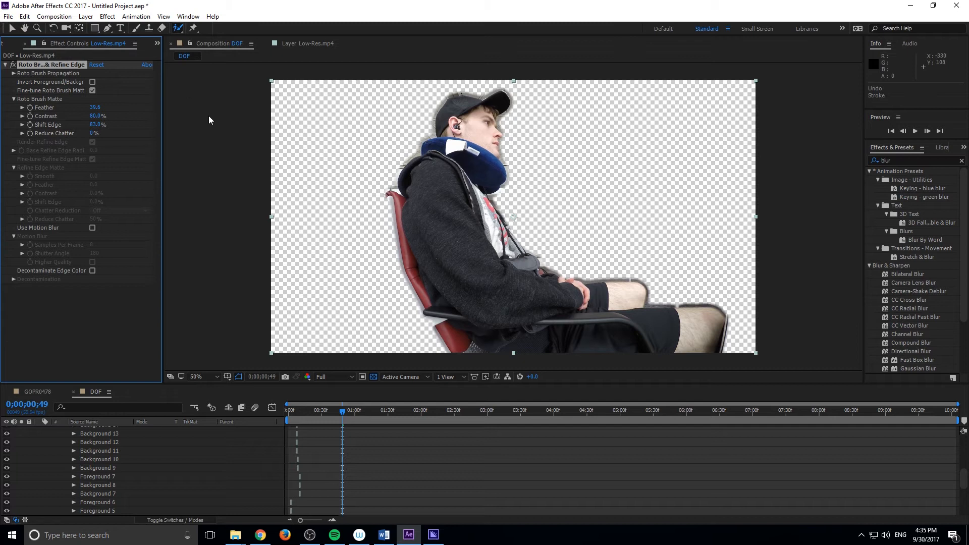
{"action": "mouse_move", "coordinate": [383, 179]}
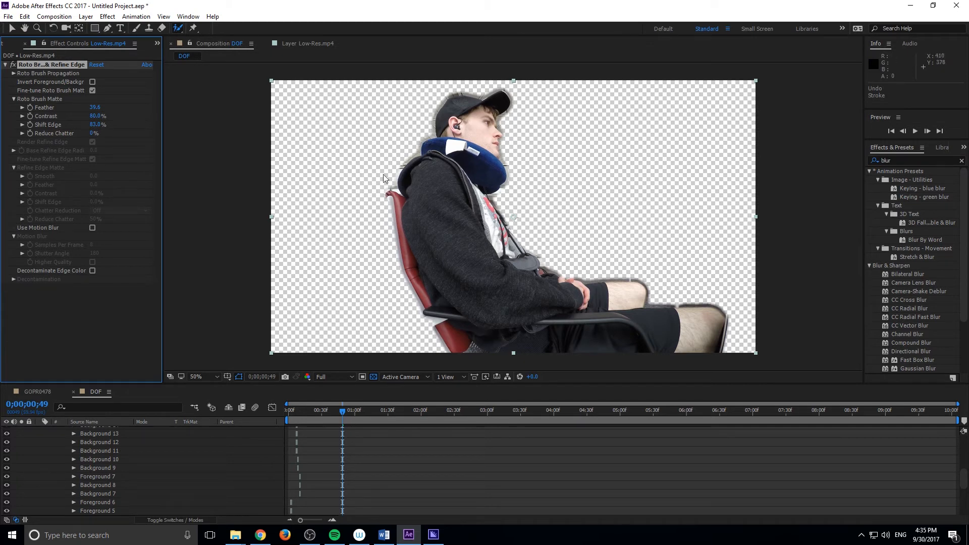
{"action": "mouse_move", "coordinate": [546, 348]}
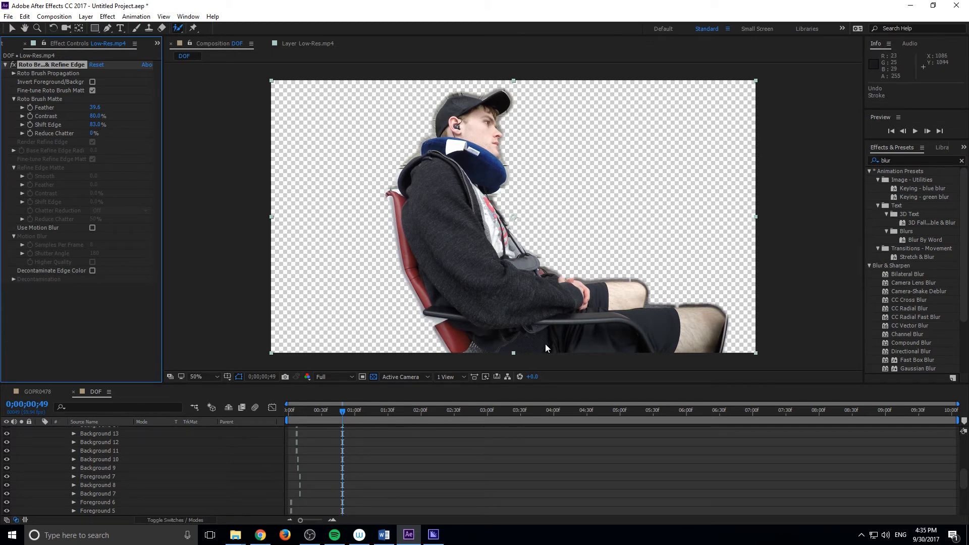
{"action": "mouse_move", "coordinate": [122, 368]}
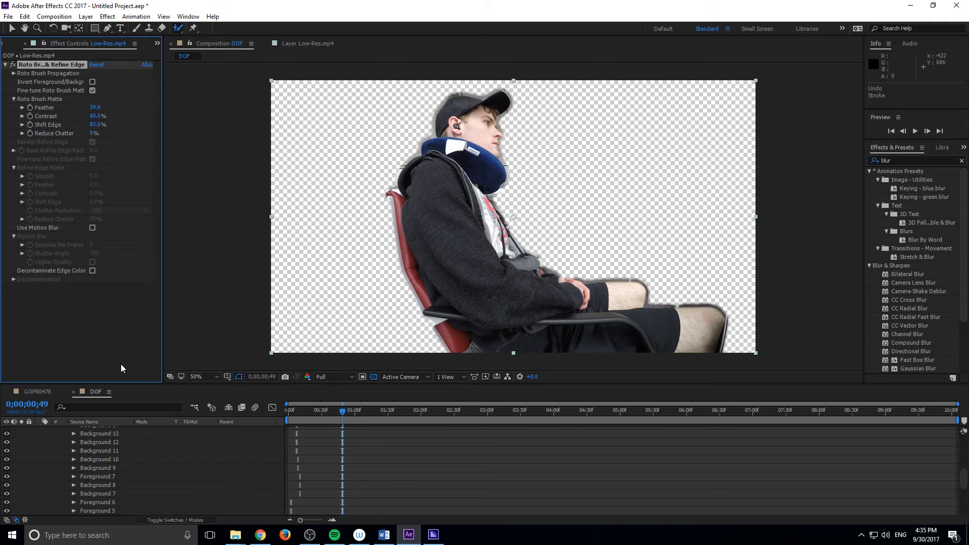
{"action": "left_click", "coordinate": [48, 431]}
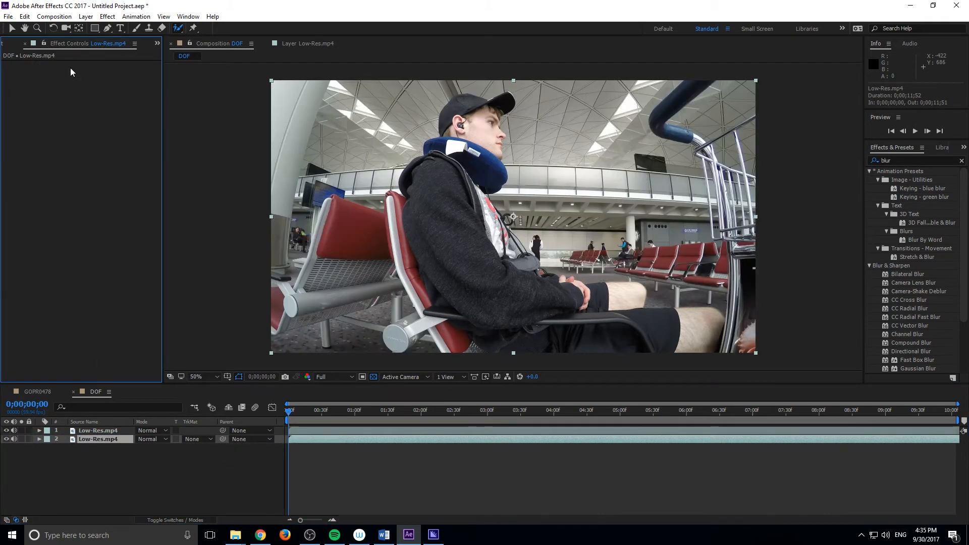
{"action": "mouse_move", "coordinate": [85, 103]}
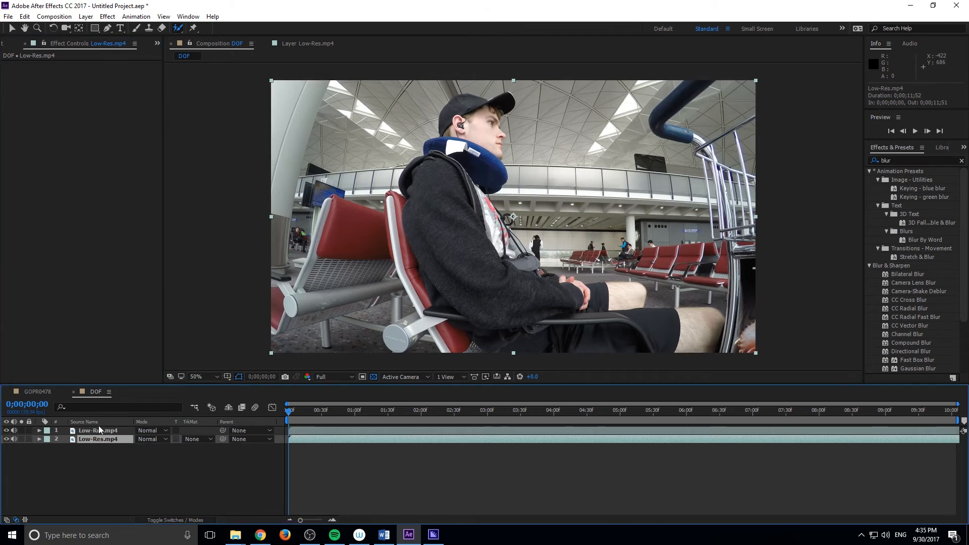
- Switch the timeline column to list layers by Layer Name
{"action": "left_click", "coordinate": [97, 430]}
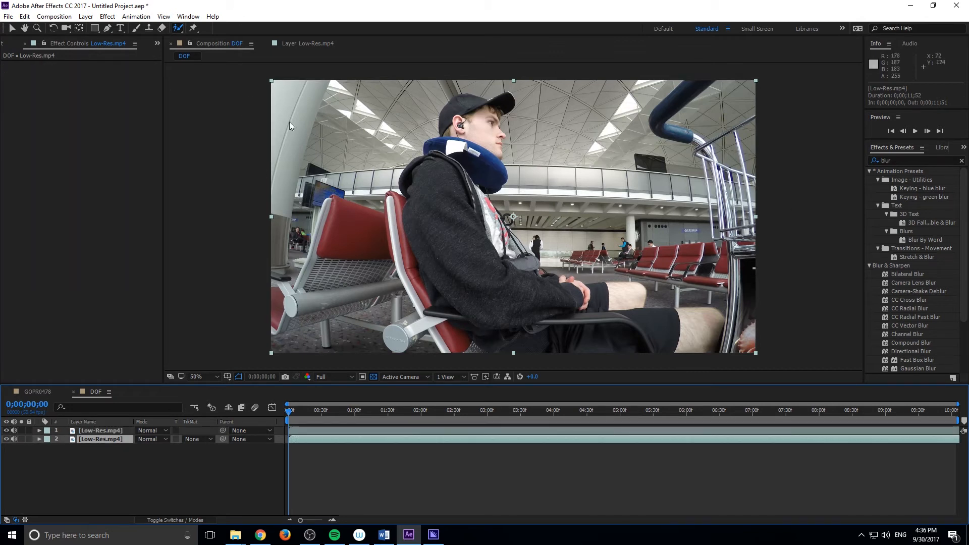
{"action": "mouse_move", "coordinate": [295, 229]}
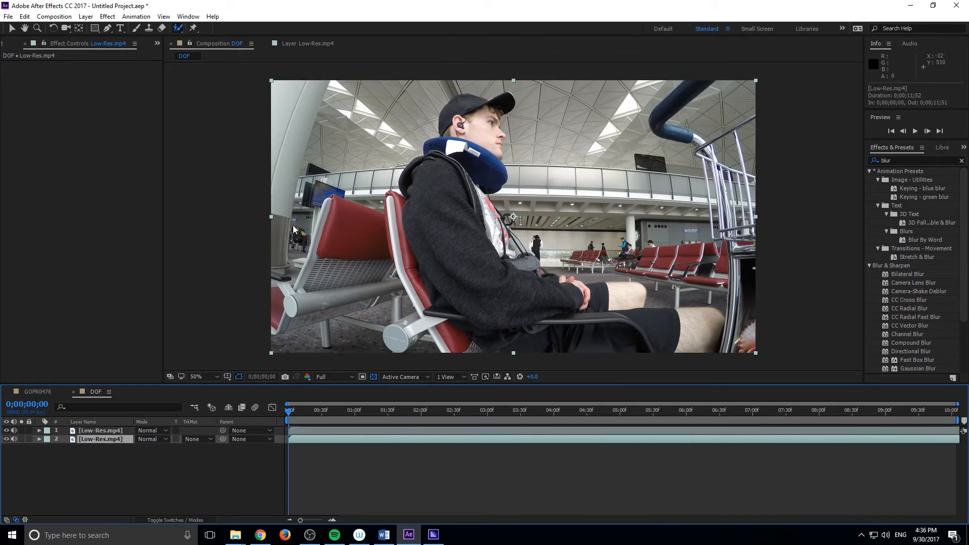
{"action": "mouse_move", "coordinate": [894, 185]}
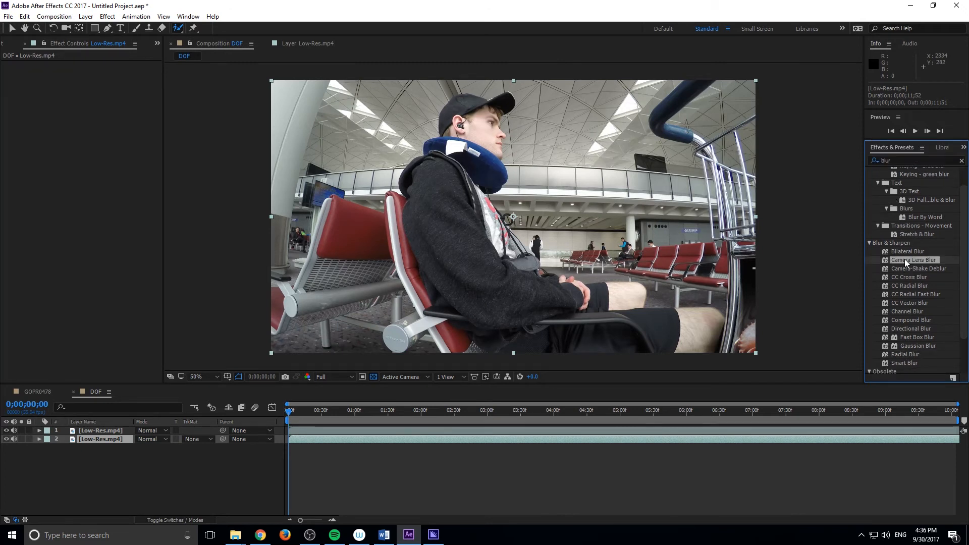
- Apply Camera Lens Blur to the lower Low-Res.mp4 layer with Blur Radius 6
{"action": "double_click", "coordinate": [915, 260]}
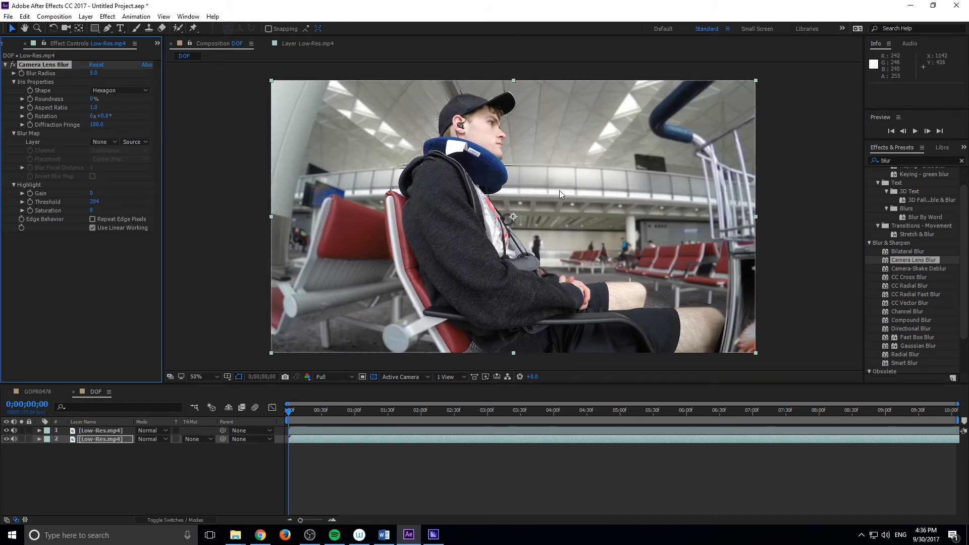
{"action": "mouse_move", "coordinate": [129, 160]}
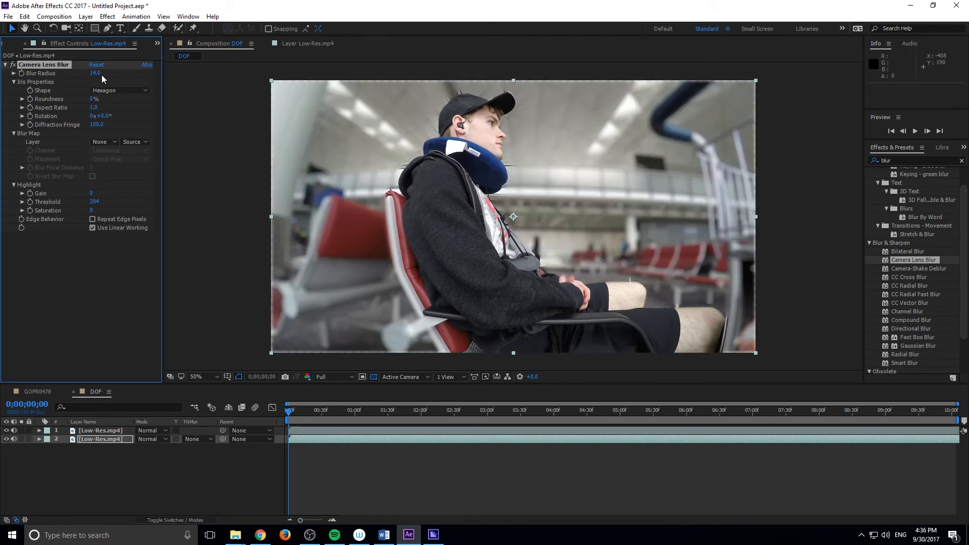
{"action": "mouse_move", "coordinate": [217, 115]}
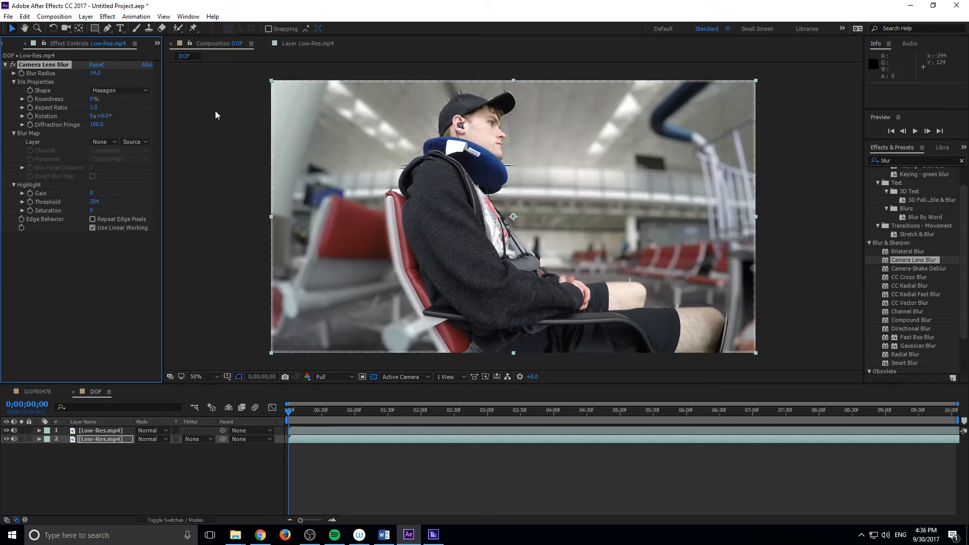
{"action": "mouse_move", "coordinate": [406, 167]}
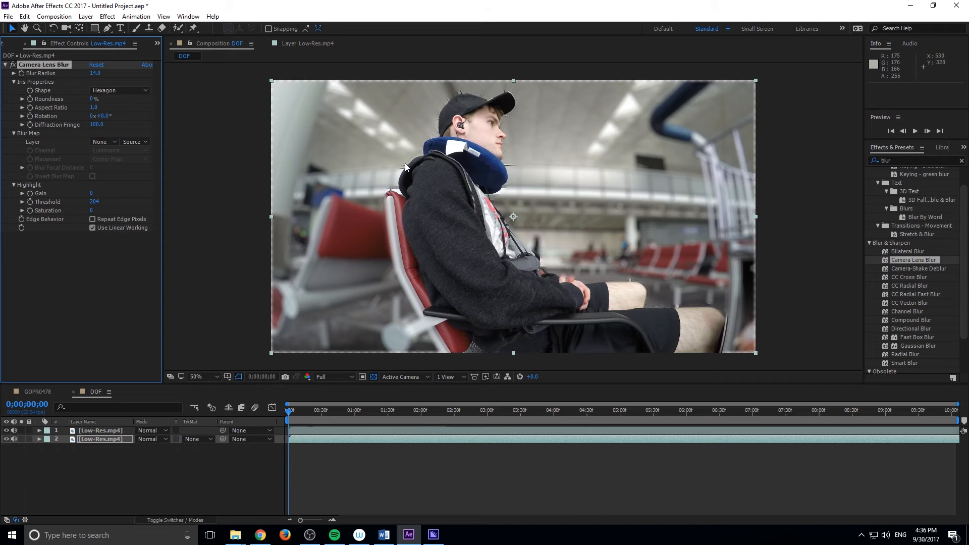
{"action": "mouse_move", "coordinate": [484, 102]}
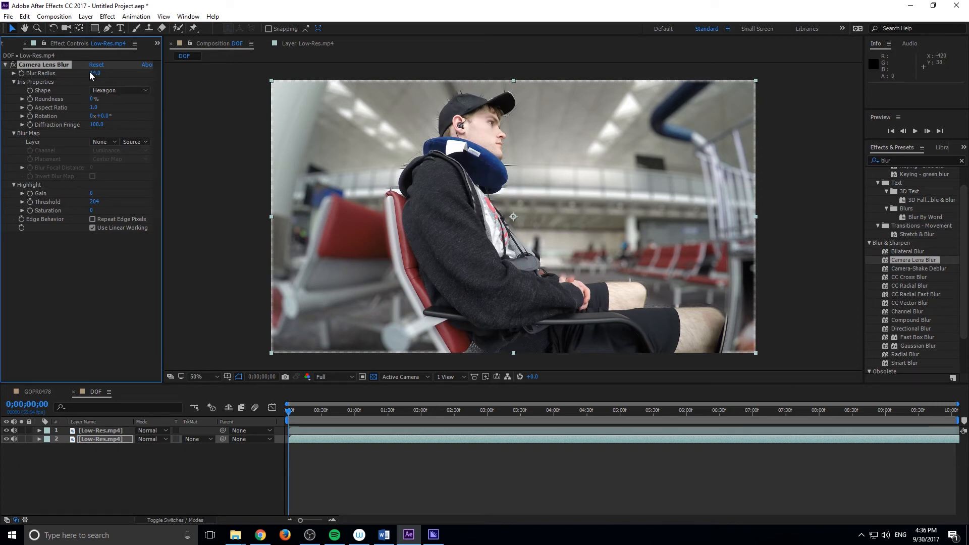
{"action": "left_click_drag", "start_coordinate": [95, 72], "coordinate": [91, 73]}
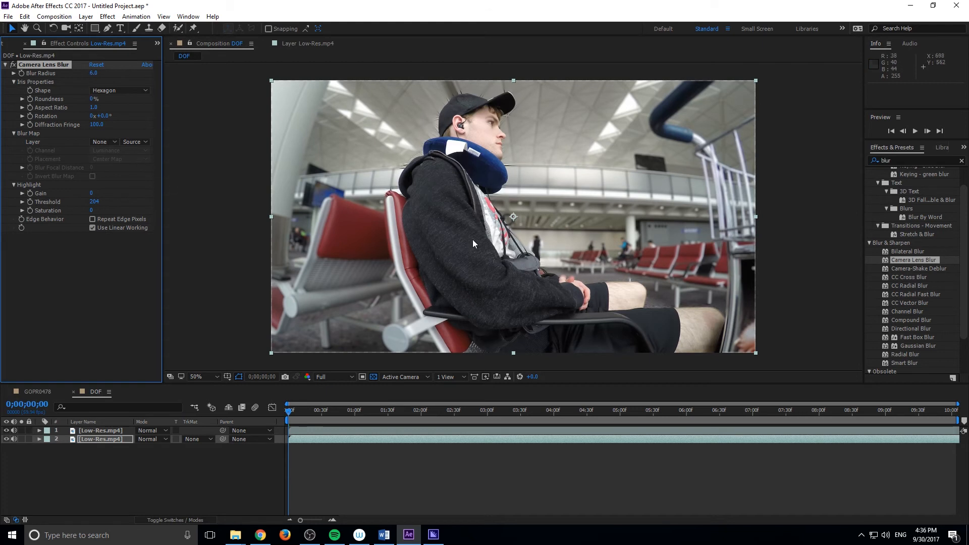
{"action": "mouse_move", "coordinate": [111, 430]}
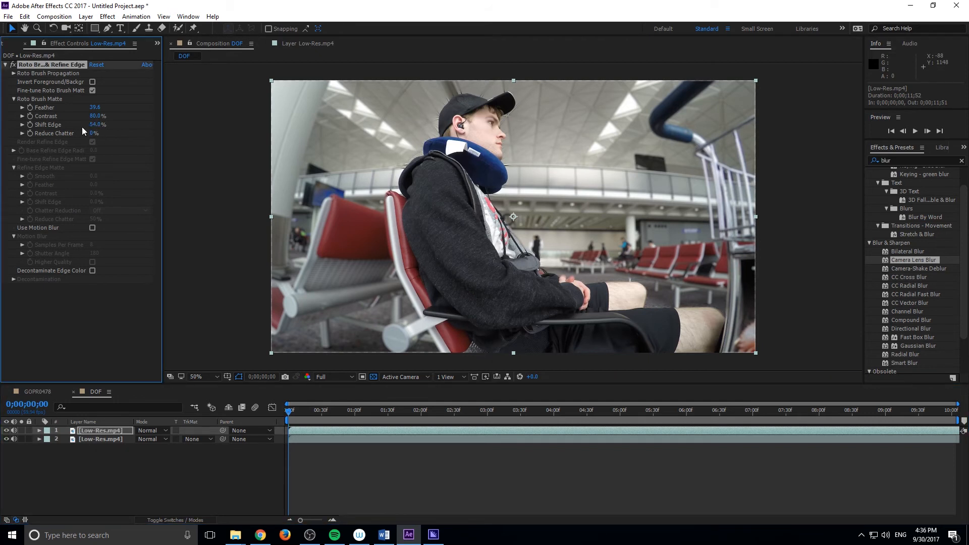
- Scrub the top layer's roto matte Shift Edge down to -41%
{"action": "left_click_drag", "start_coordinate": [96, 124], "coordinate": [77, 124]}
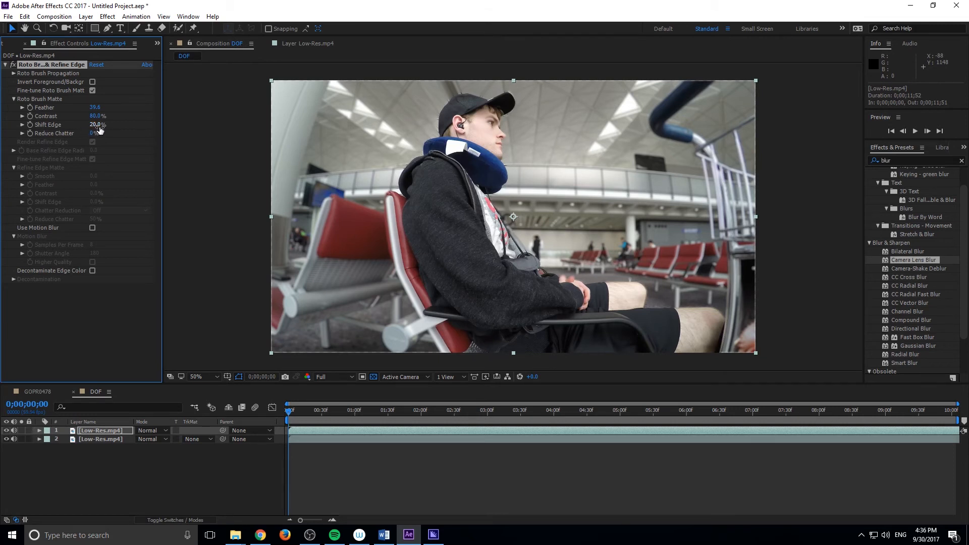
{"action": "left_click_drag", "start_coordinate": [96, 125], "coordinate": [76, 124]}
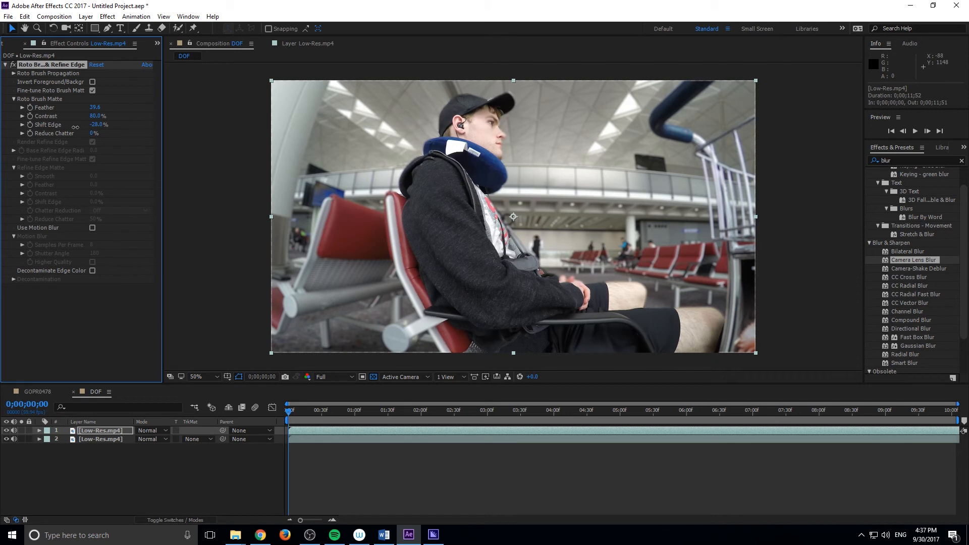
{"action": "left_click_drag", "start_coordinate": [96, 124], "coordinate": [102, 124]}
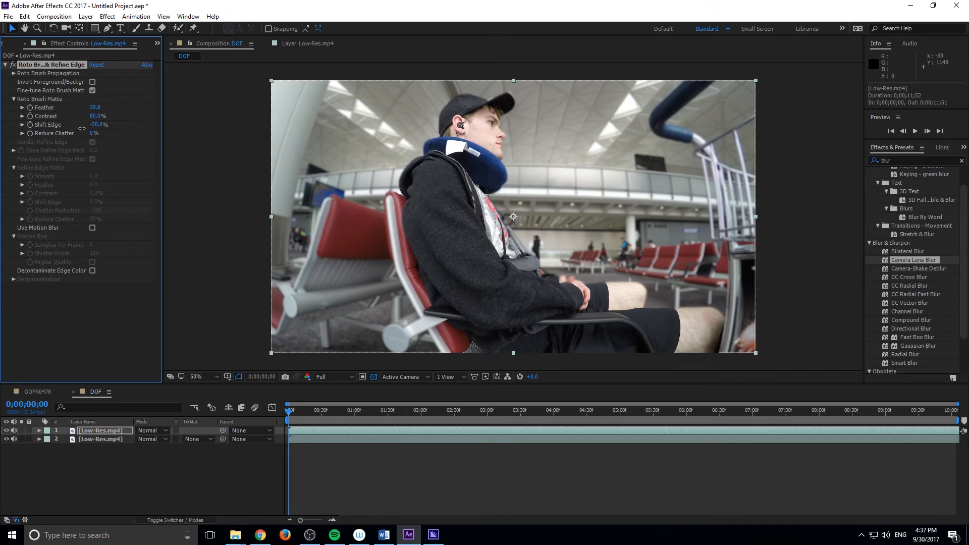
{"action": "left_click_drag", "start_coordinate": [96, 125], "coordinate": [115, 124]}
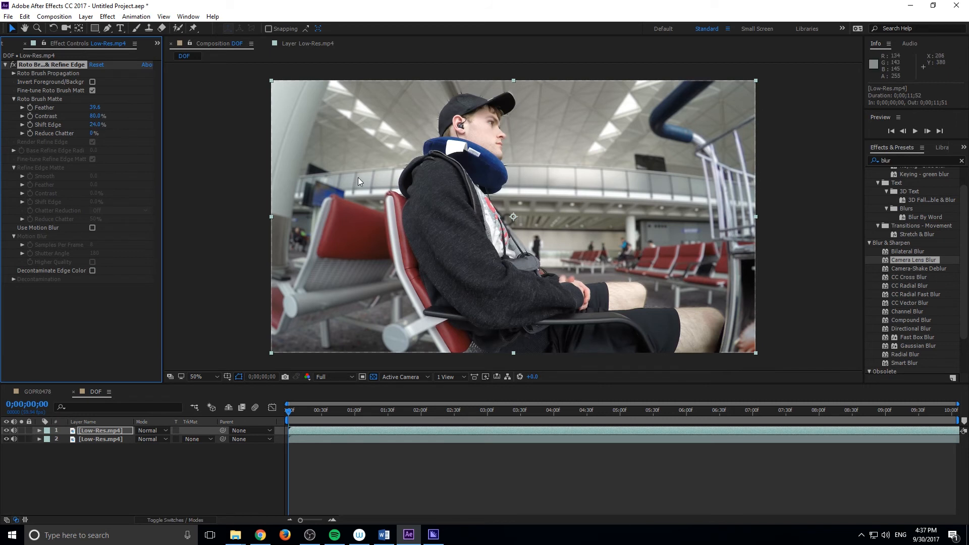
{"action": "mouse_move", "coordinate": [459, 101]}
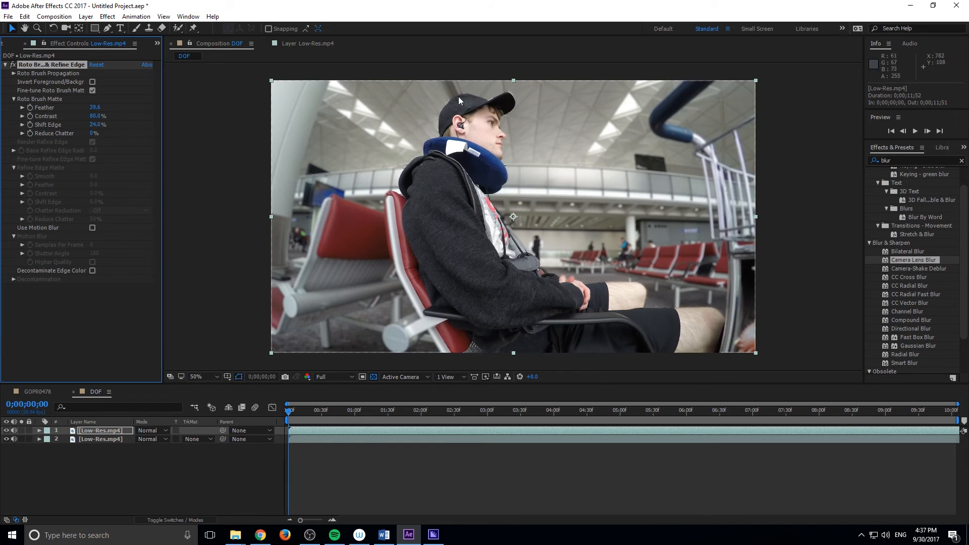
{"action": "mouse_move", "coordinate": [122, 157]}
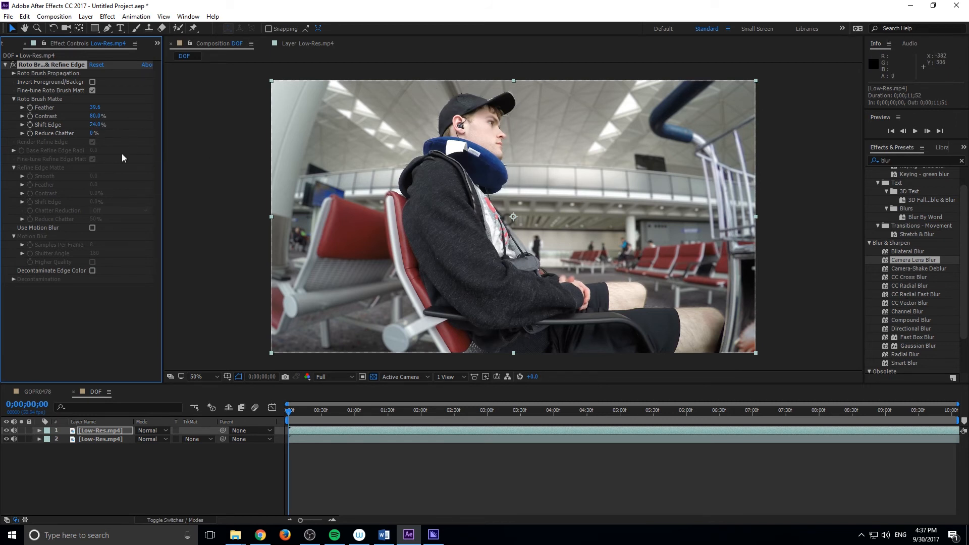
{"action": "left_click_drag", "start_coordinate": [96, 124], "coordinate": [77, 124]}
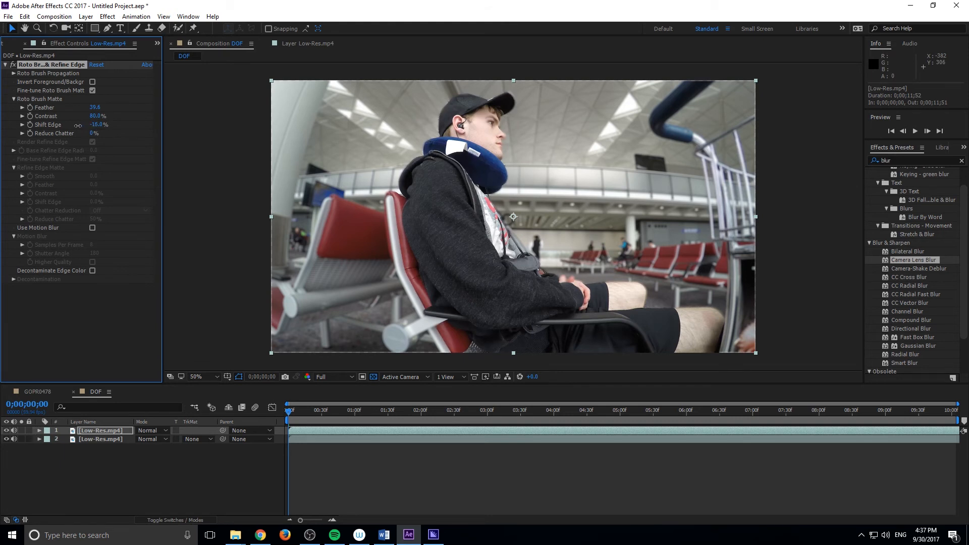
{"action": "left_click_drag", "start_coordinate": [99, 124], "coordinate": [80, 124]}
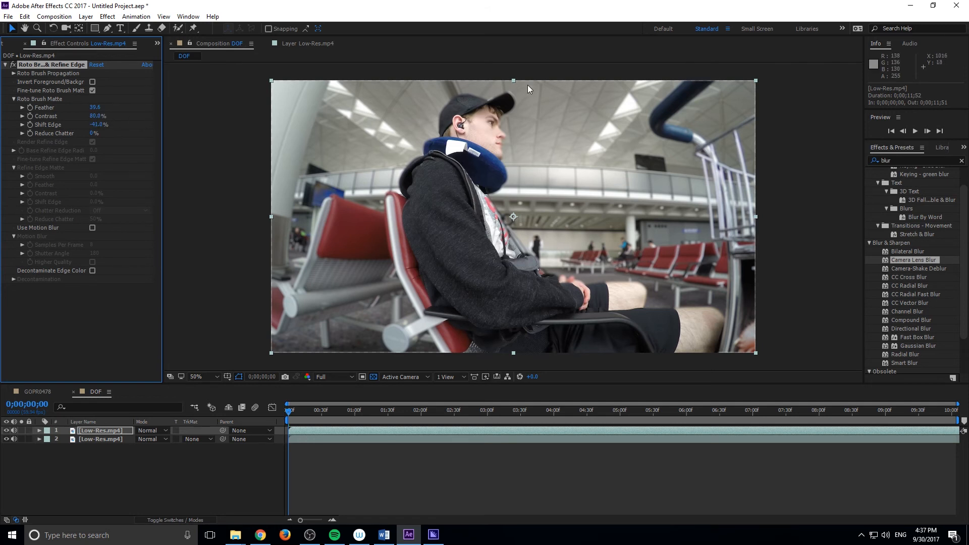
{"action": "mouse_move", "coordinate": [261, 184]}
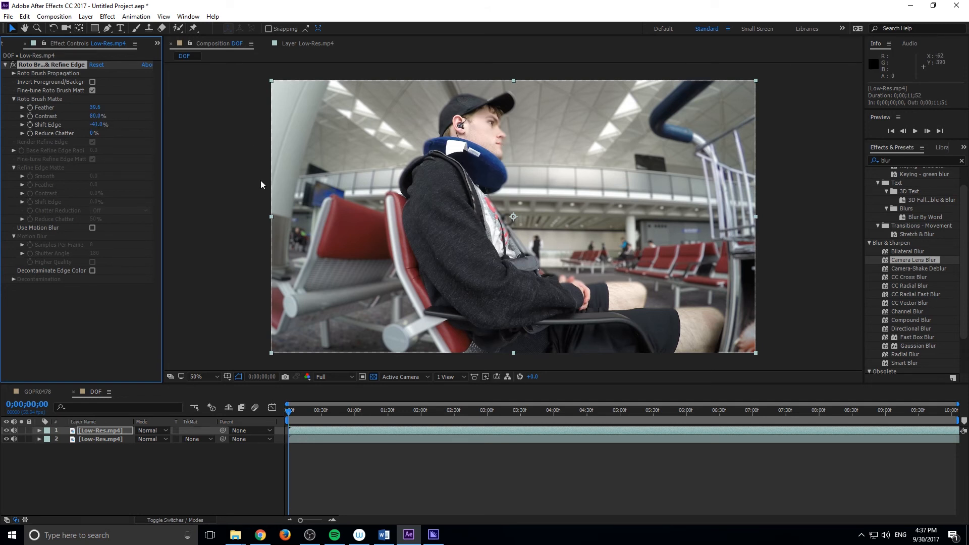
{"action": "mouse_move", "coordinate": [481, 396]}
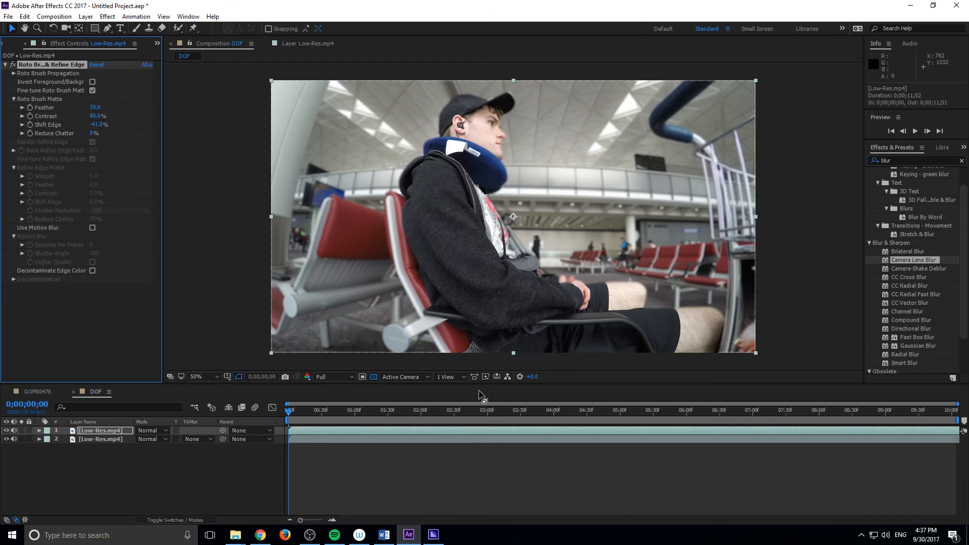
{"action": "mouse_move", "coordinate": [488, 438]}
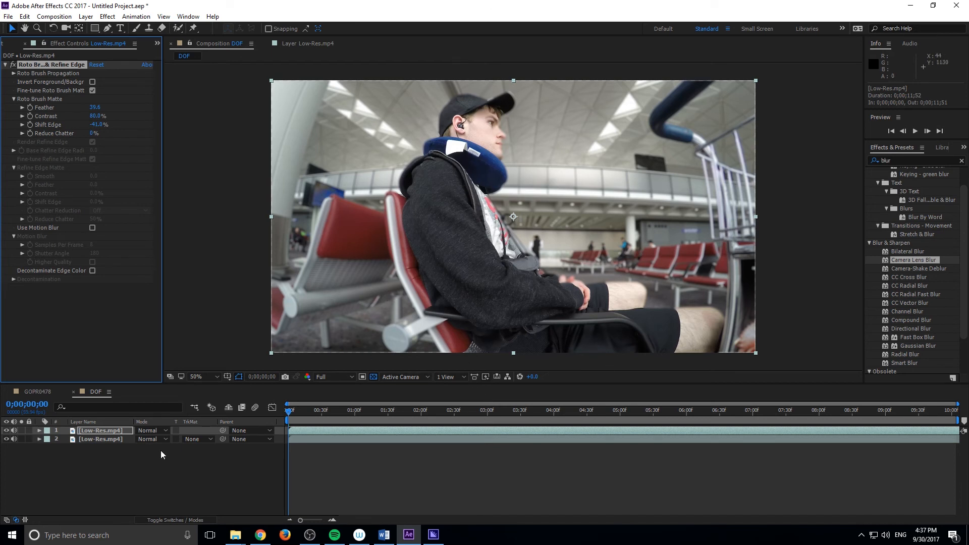
- Preview the DOF composite with the blurred lower layer selected, rendering up to frame 8
{"action": "left_click", "coordinate": [102, 439]}
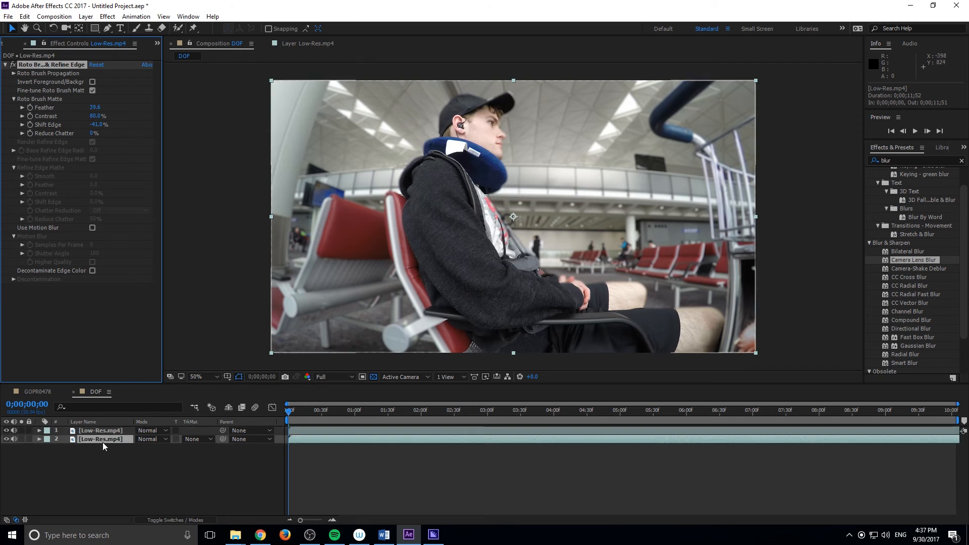
{"action": "double_click", "coordinate": [915, 260]}
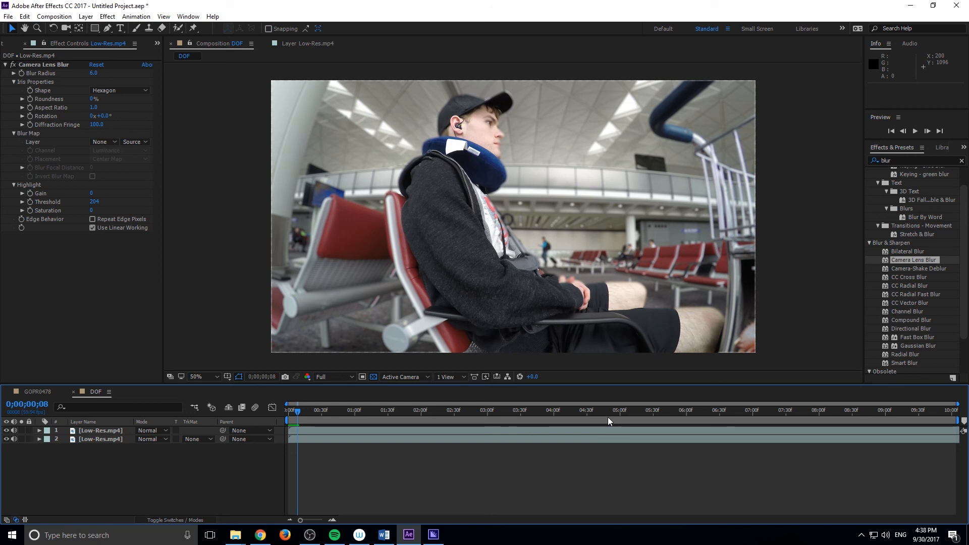
{"action": "mouse_move", "coordinate": [710, 353]}
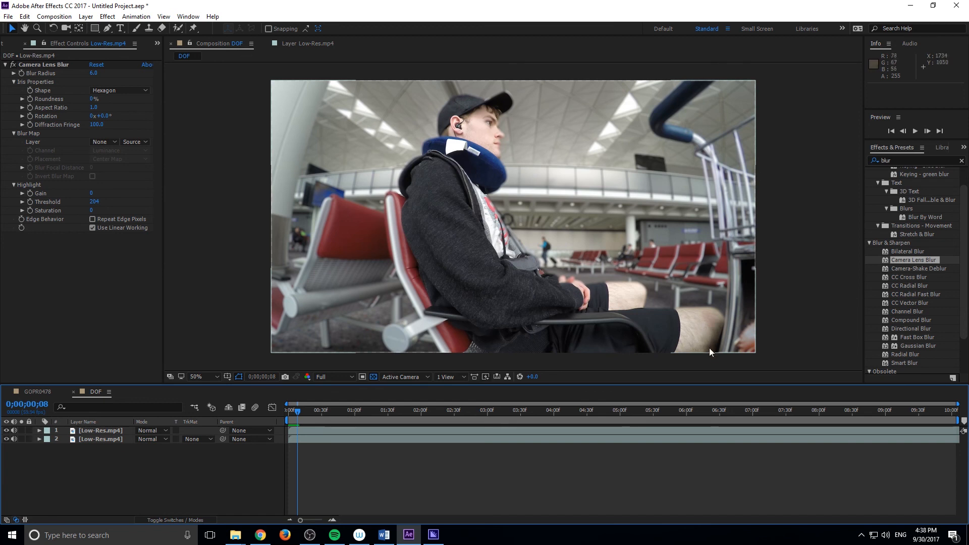
{"action": "mouse_move", "coordinate": [823, 475]}
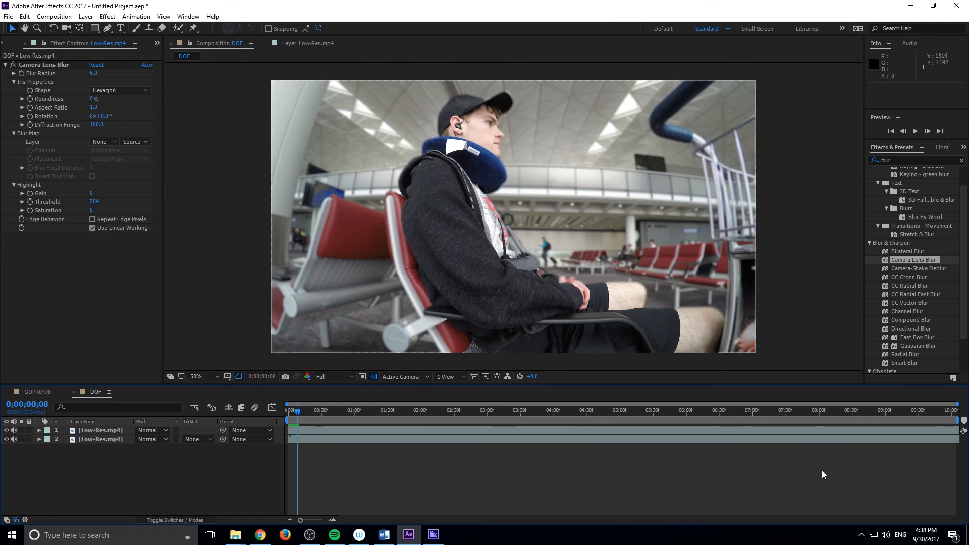